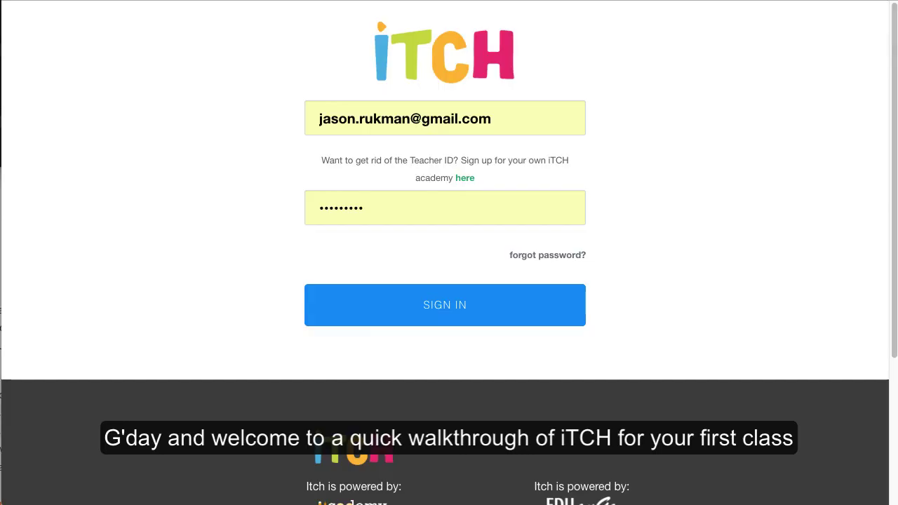
pyautogui.moveTo(730, 252)
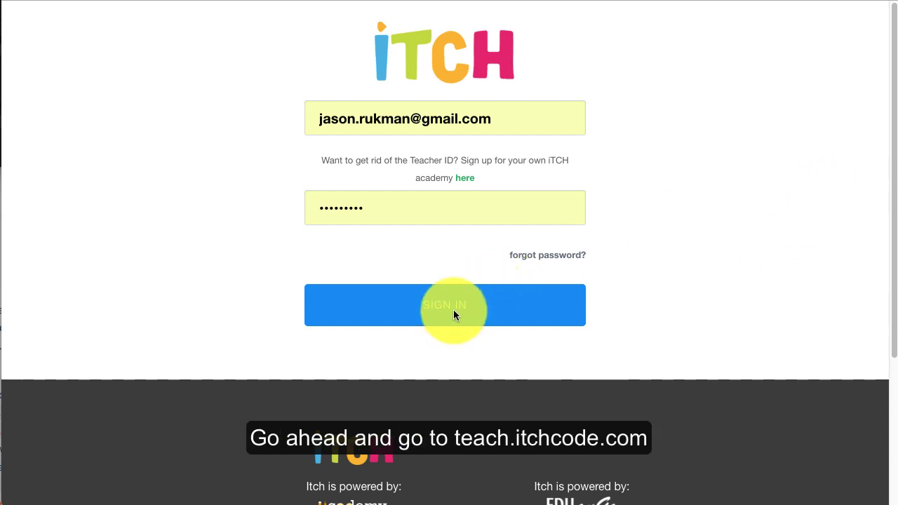
# Sign in to the teacher account on teach.itchcode.com to reach the course dashboard
pyautogui.click(444, 304)
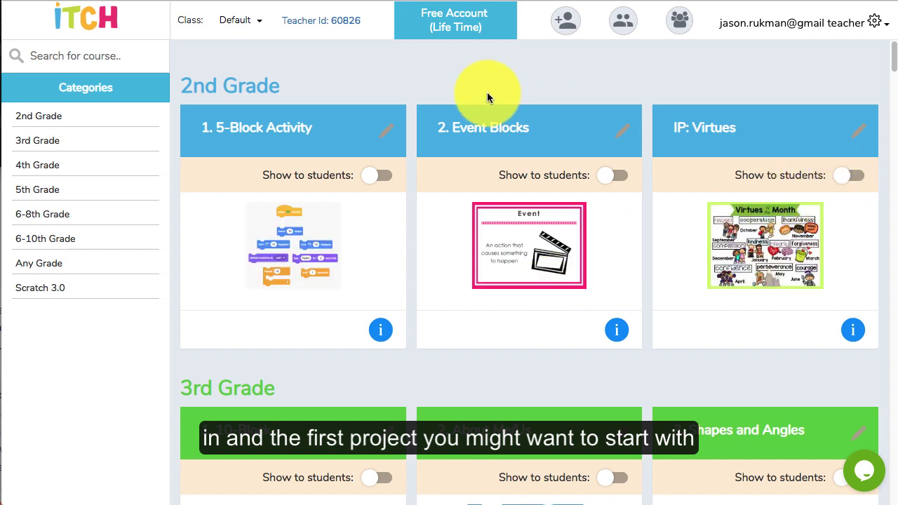
pyautogui.moveTo(89, 330)
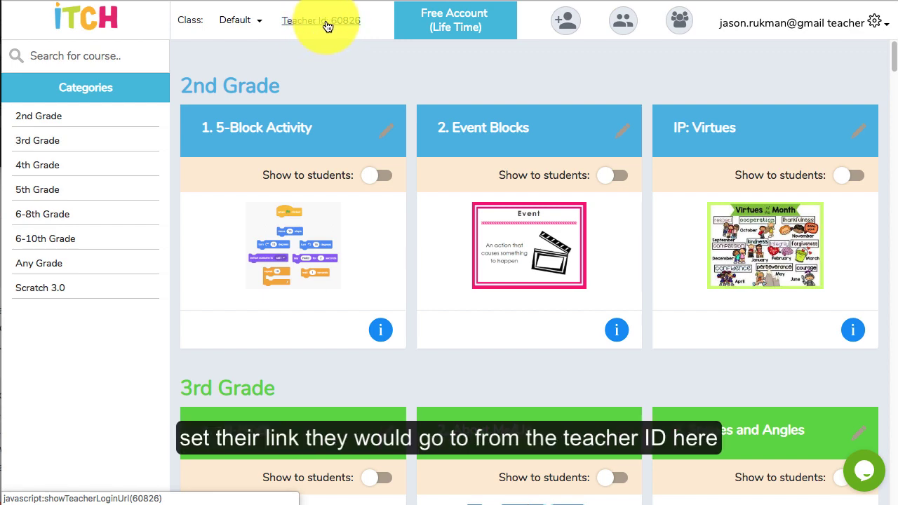
pyautogui.click(322, 20)
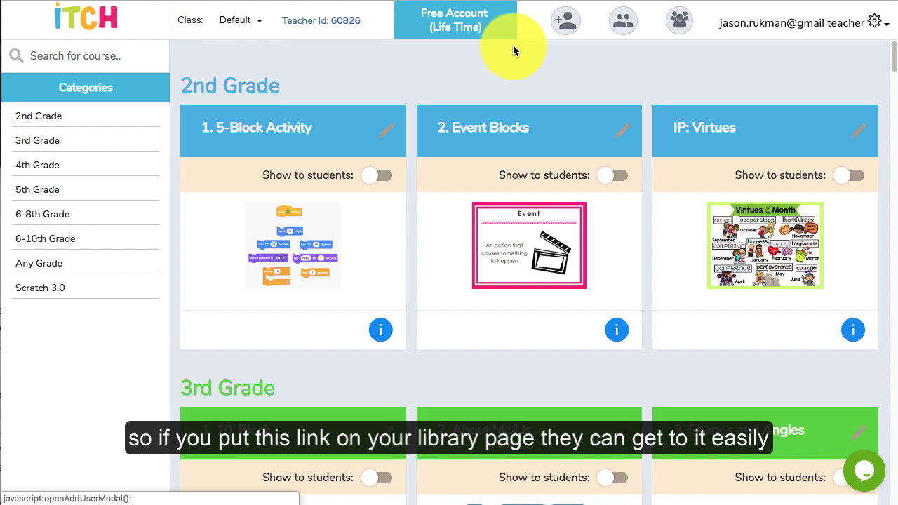
pyautogui.moveTo(565, 20)
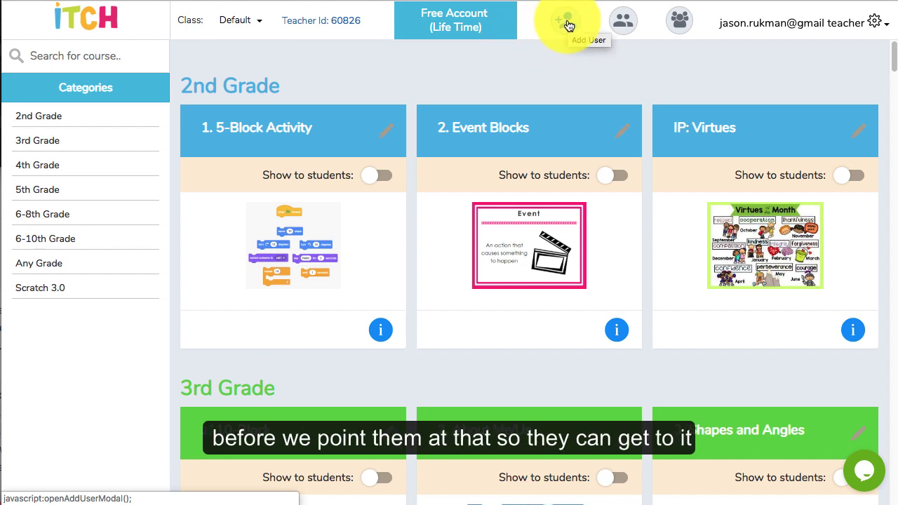
pyautogui.click(567, 20)
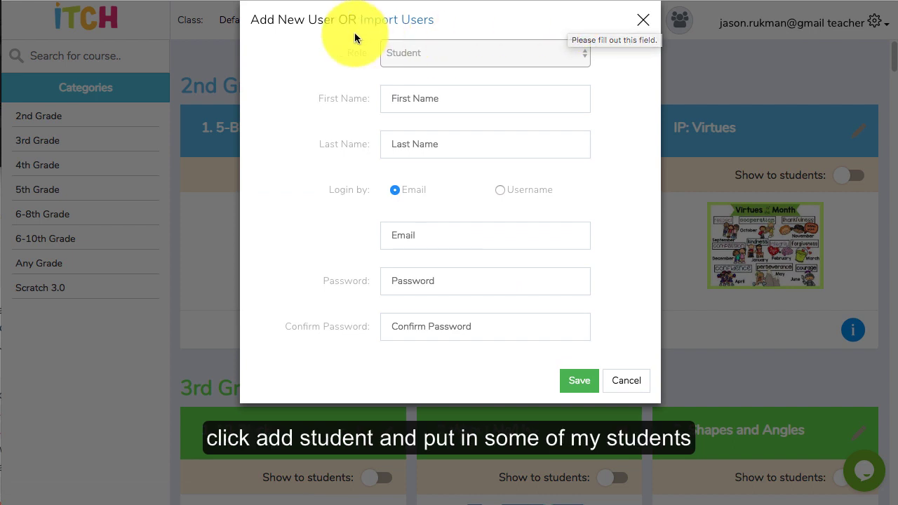
pyautogui.click(485, 98)
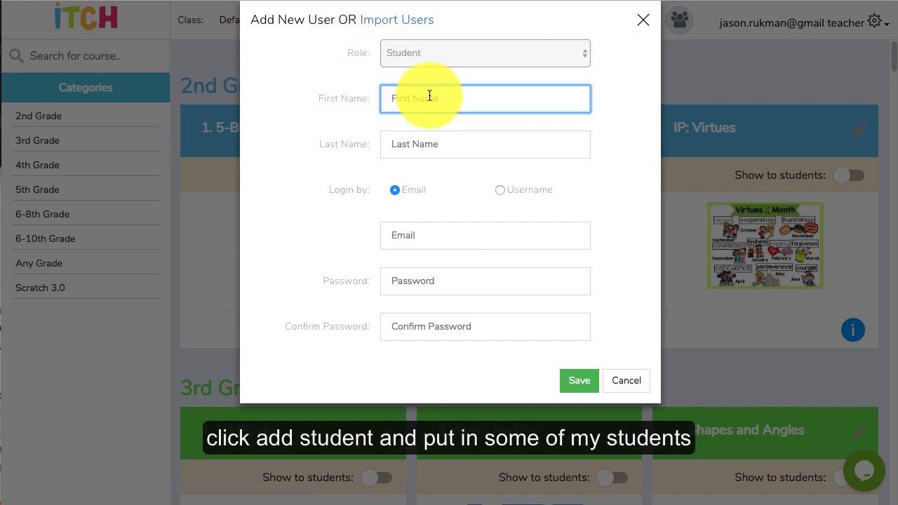
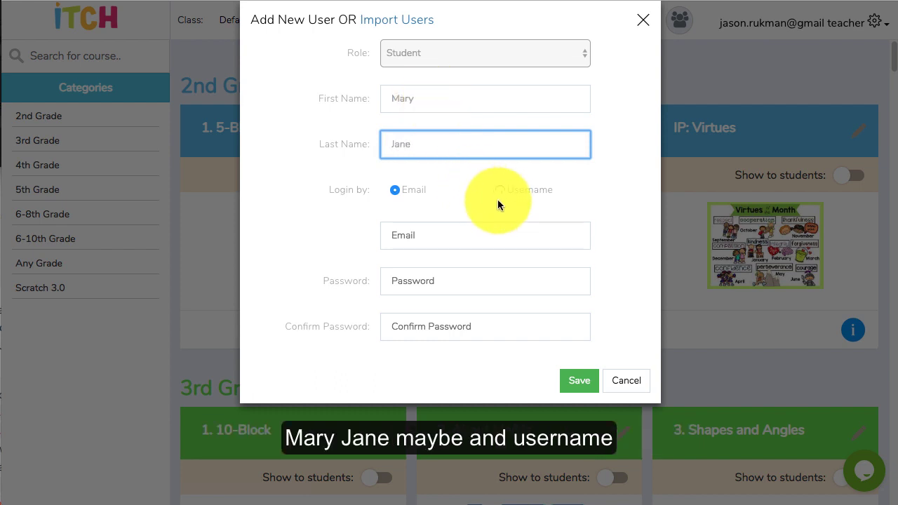
pyautogui.click(500, 190)
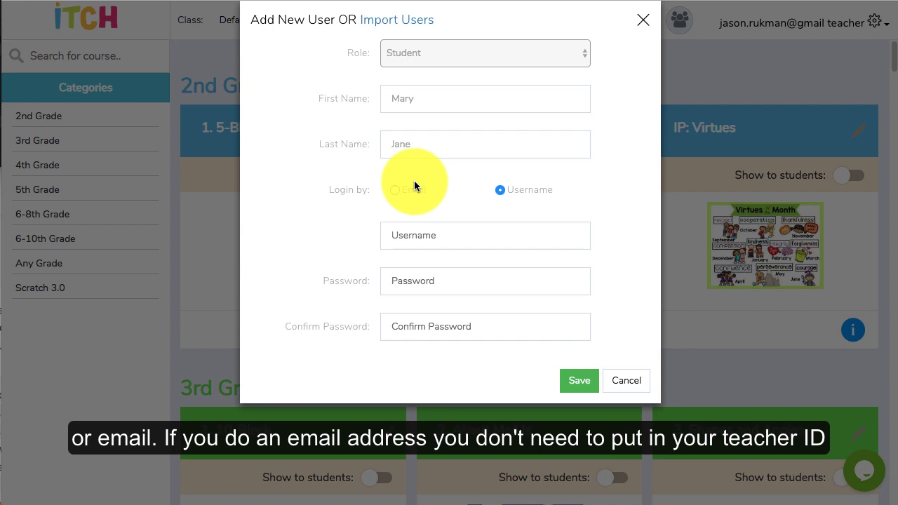
pyautogui.moveTo(398, 199)
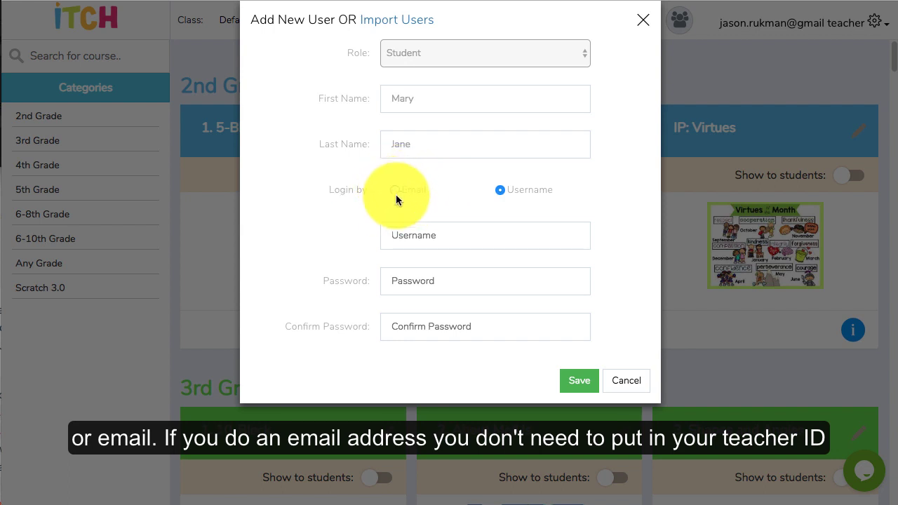
pyautogui.click(484, 235)
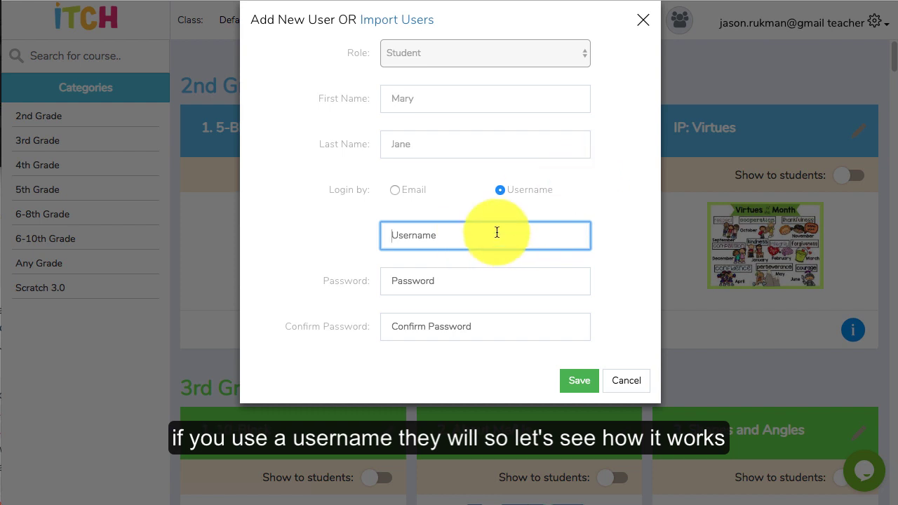
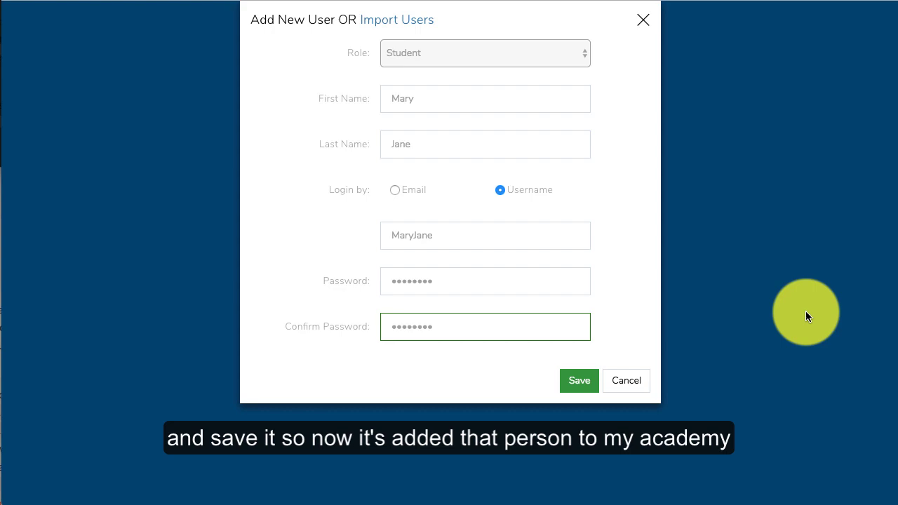
pyautogui.click(579, 380)
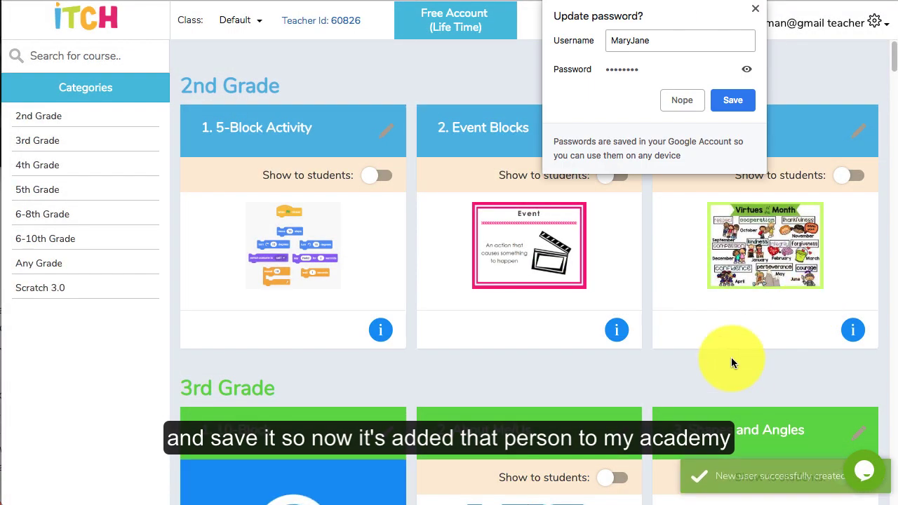
pyautogui.click(733, 100)
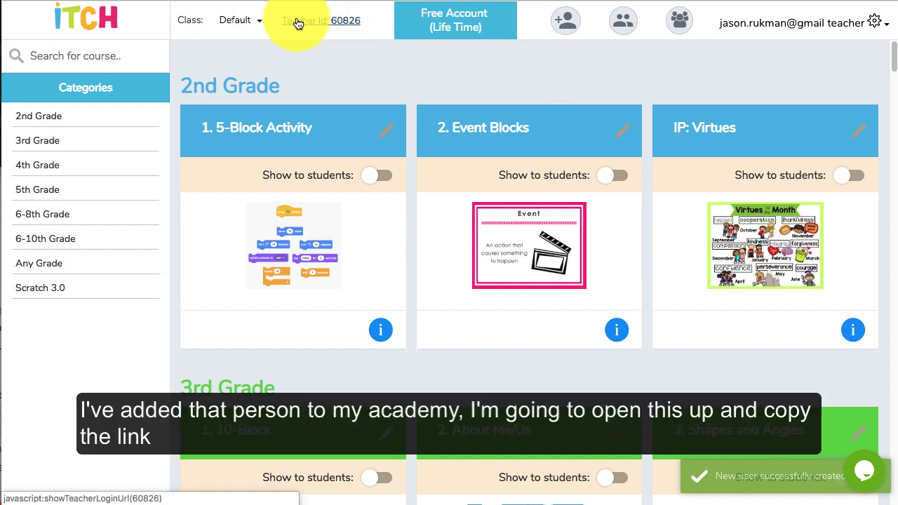
pyautogui.rightClick(320, 20)
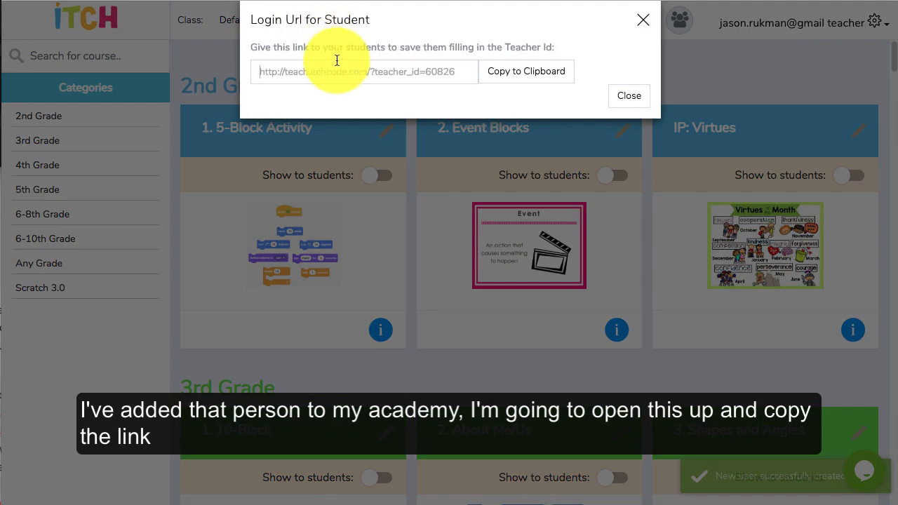
pyautogui.click(629, 95)
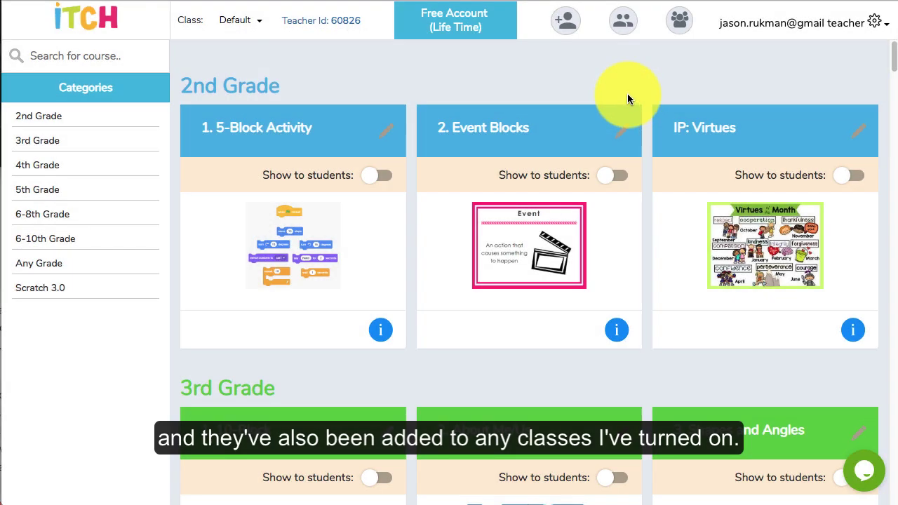
pyautogui.moveTo(410, 329)
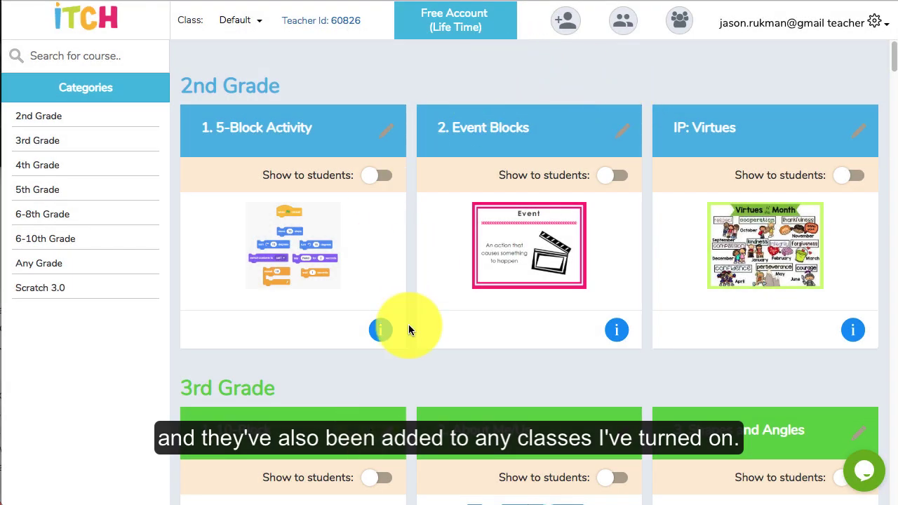
pyautogui.moveTo(530, 98)
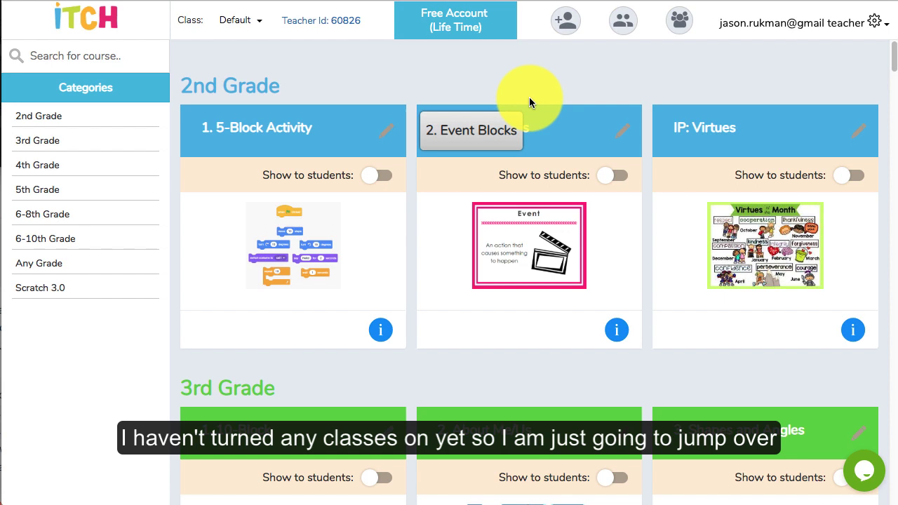
pyautogui.moveTo(410, 71)
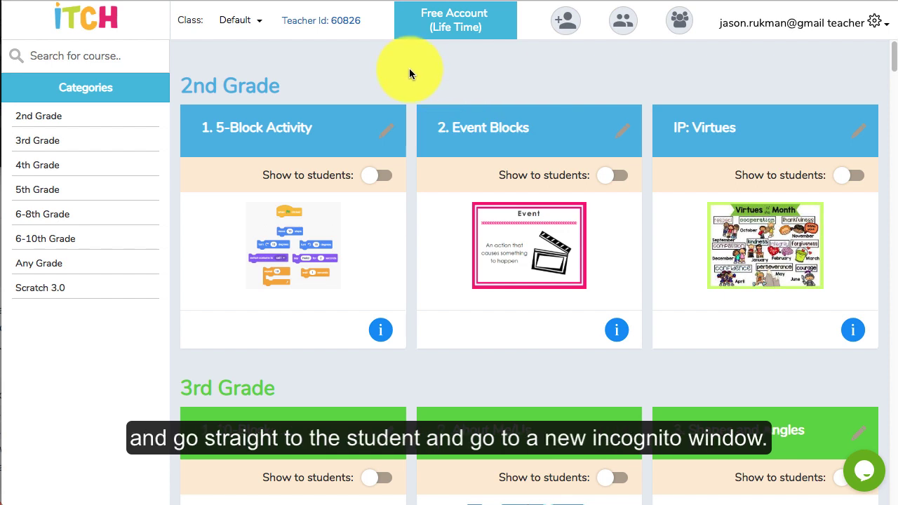
pyautogui.moveTo(410, 70)
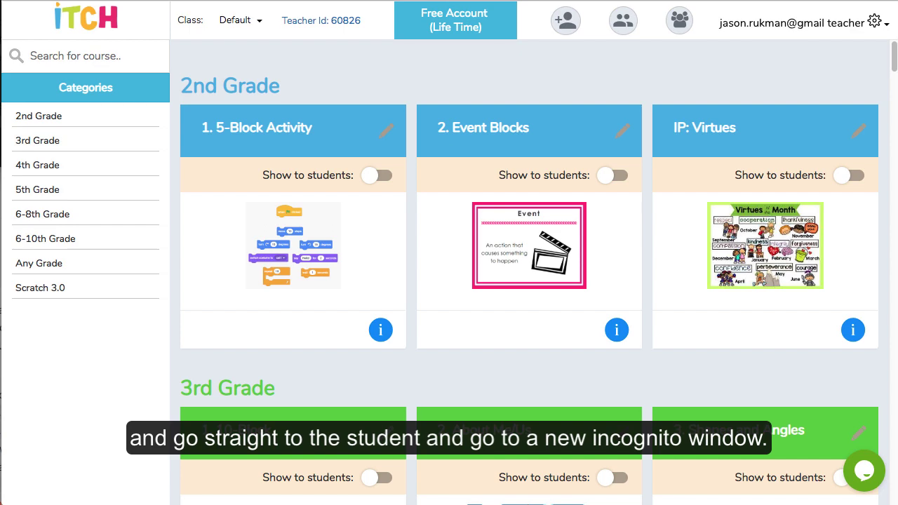
pyautogui.click(886, 23)
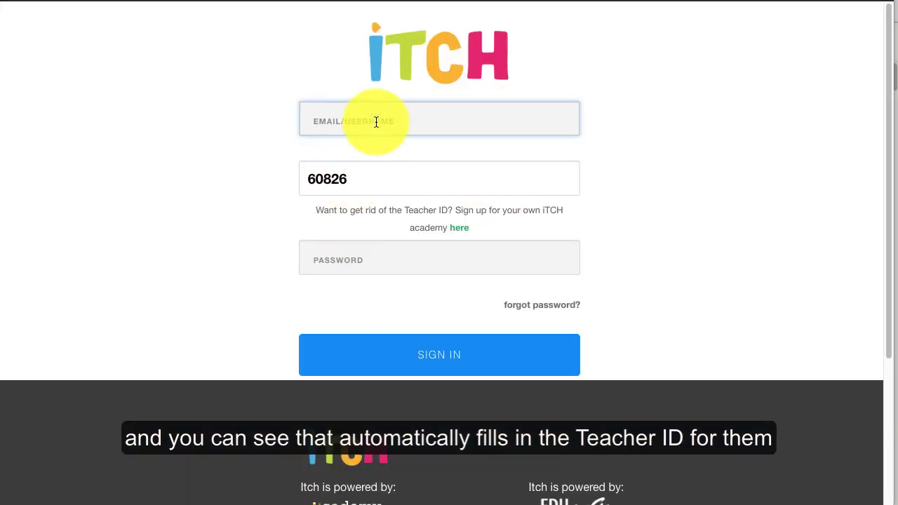
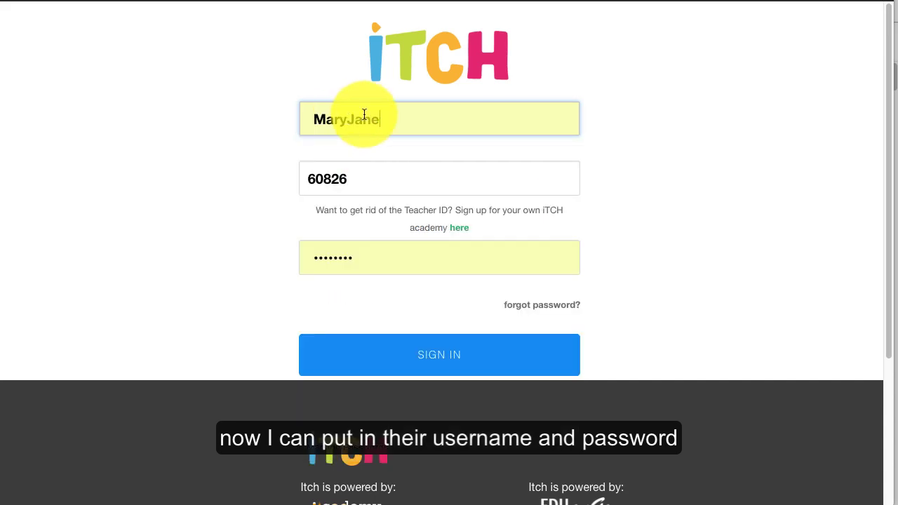
pyautogui.click(440, 355)
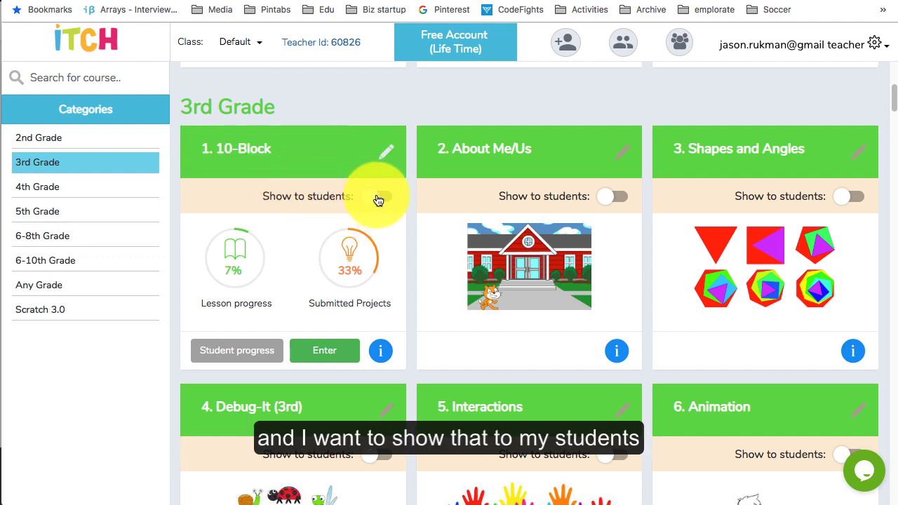
# Turn on 'Show to students' for the 3rd Grade '1. 10-Block' course
pyautogui.click(379, 196)
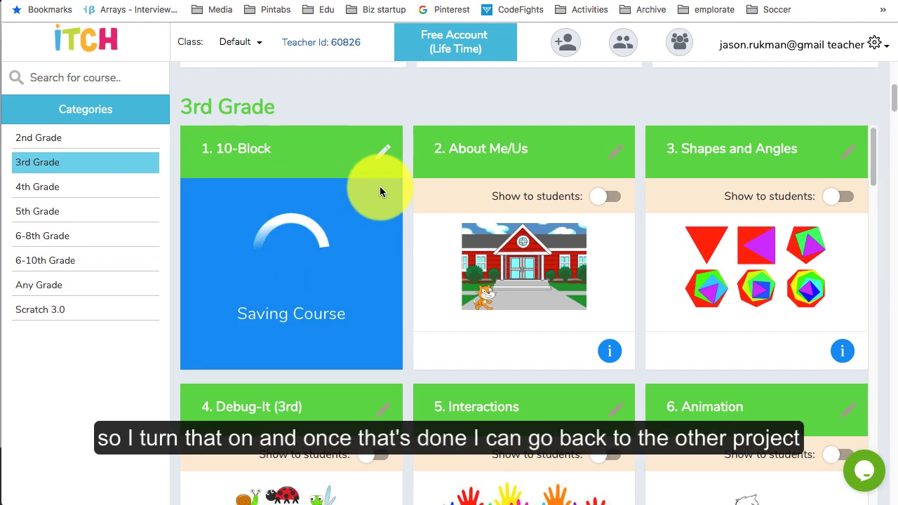
pyautogui.moveTo(433, 37)
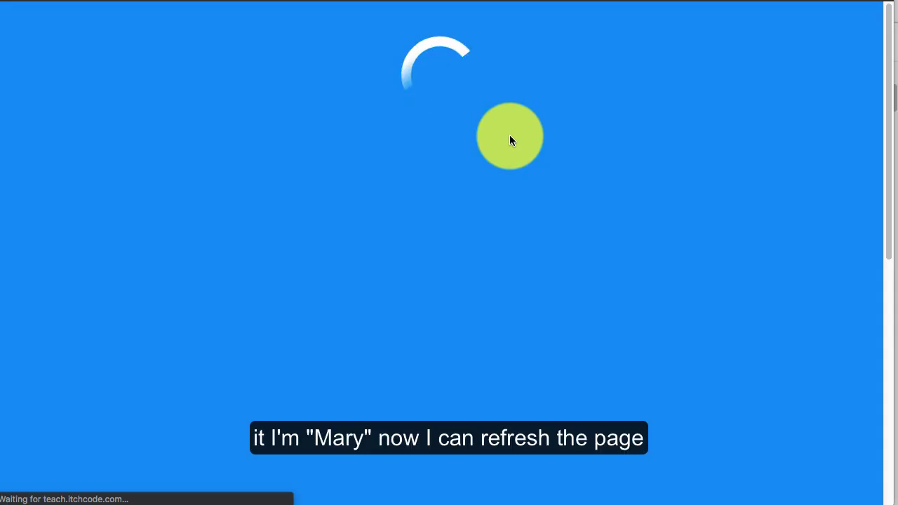
pyautogui.moveTo(612, 119)
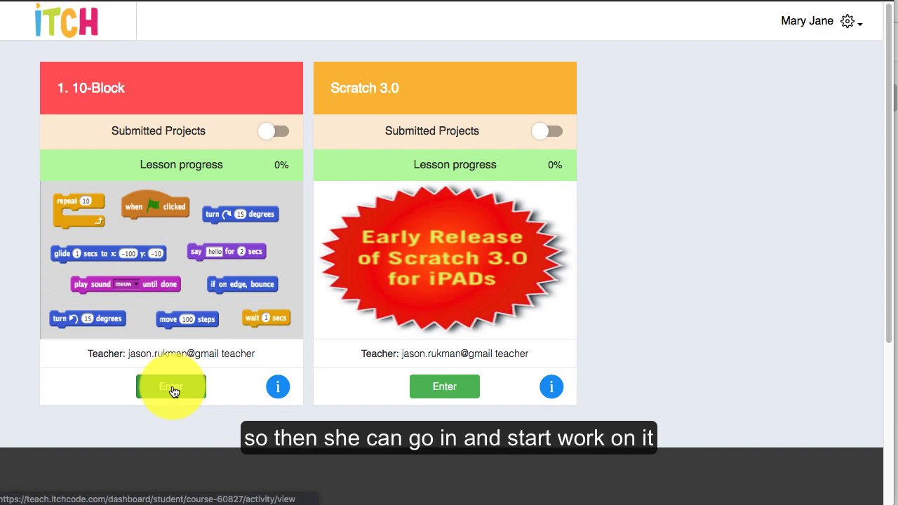
# Enter '1. 10-Block' as the student and start a new project there
pyautogui.click(171, 386)
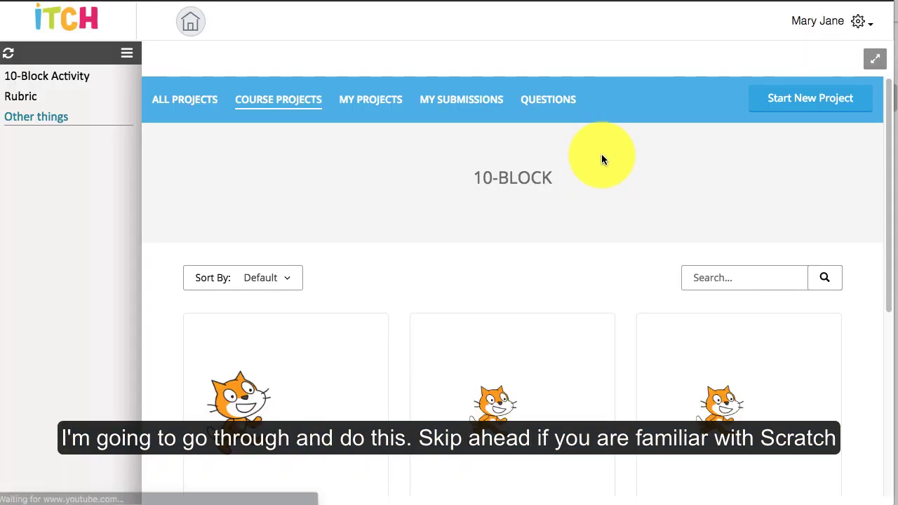
pyautogui.moveTo(810, 98)
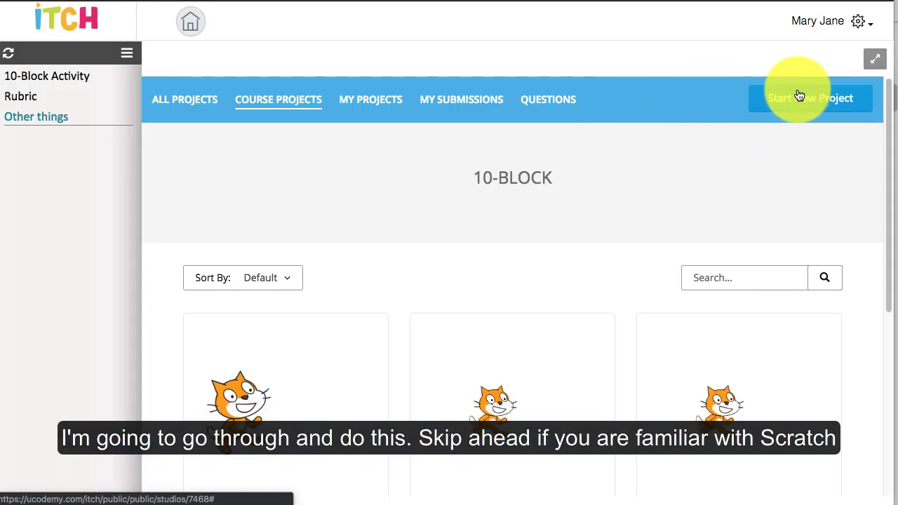
pyautogui.click(810, 97)
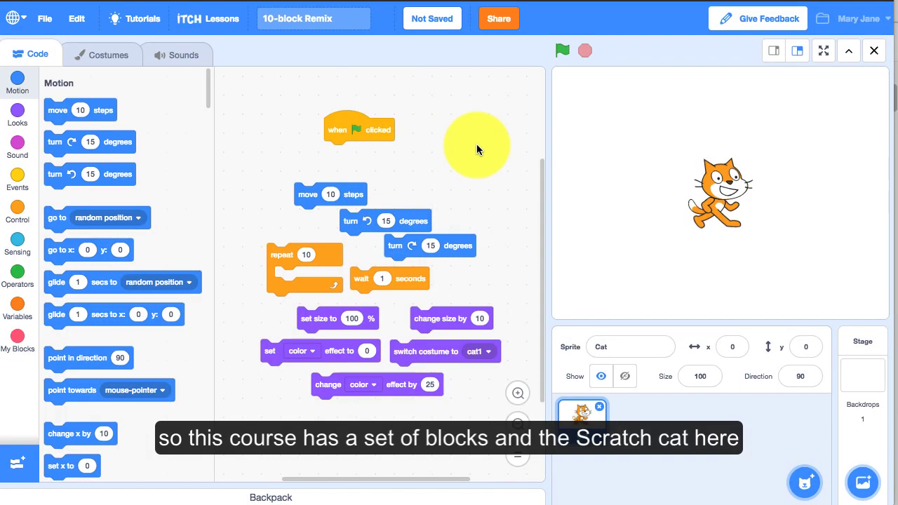
pyautogui.moveTo(396, 322)
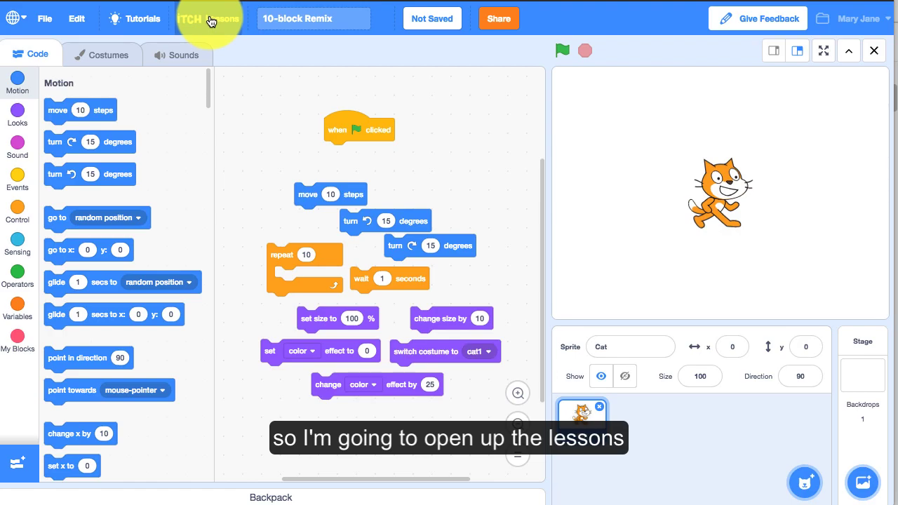
# Read through the 10-Block Activity lesson from iTCH Lessons, then remove the lesson panel
pyautogui.click(209, 18)
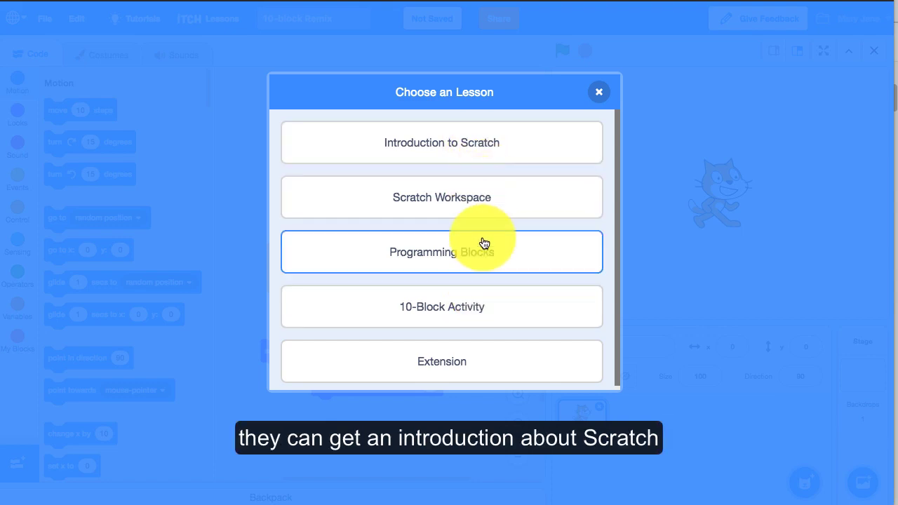
pyautogui.click(441, 307)
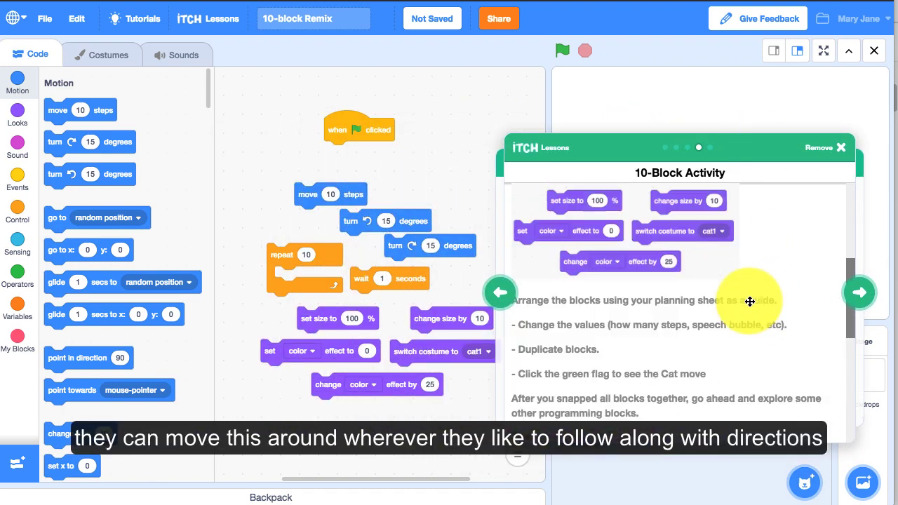
pyautogui.scroll(-3)
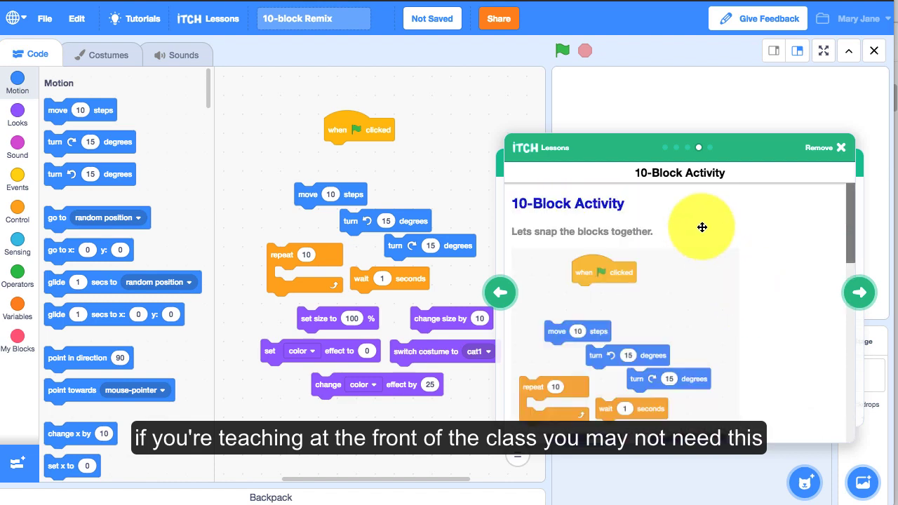
pyautogui.click(859, 292)
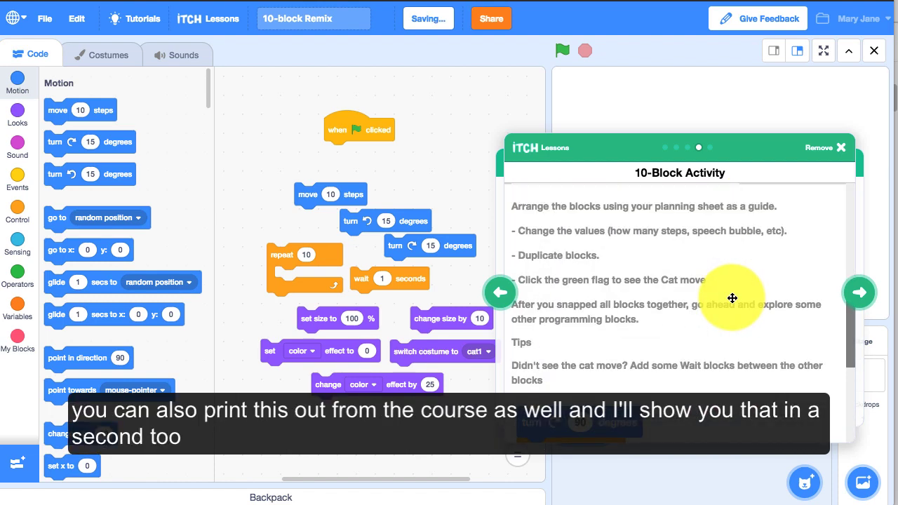
pyautogui.scroll(-3)
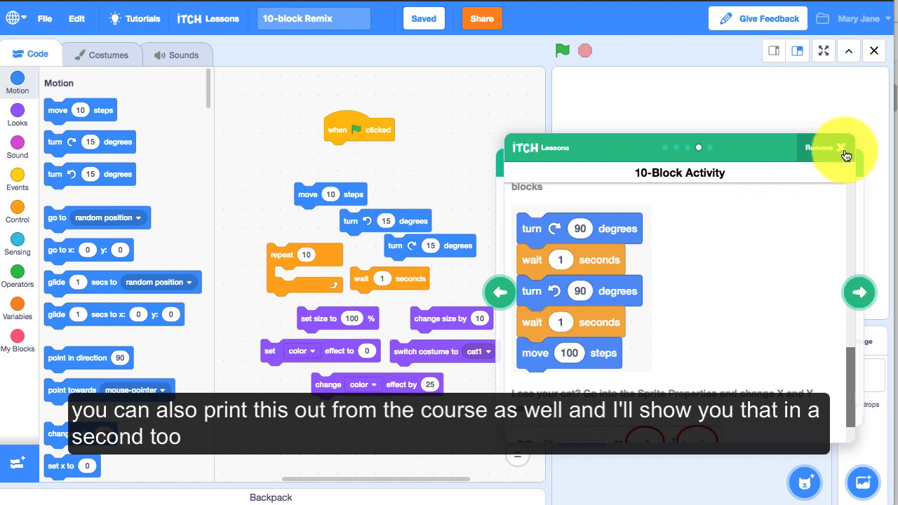
pyautogui.click(841, 148)
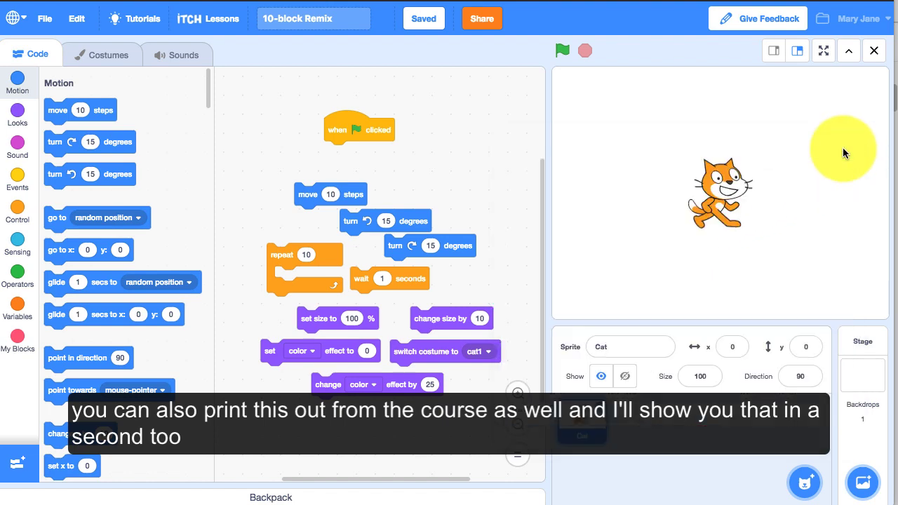
pyautogui.moveTo(354, 126)
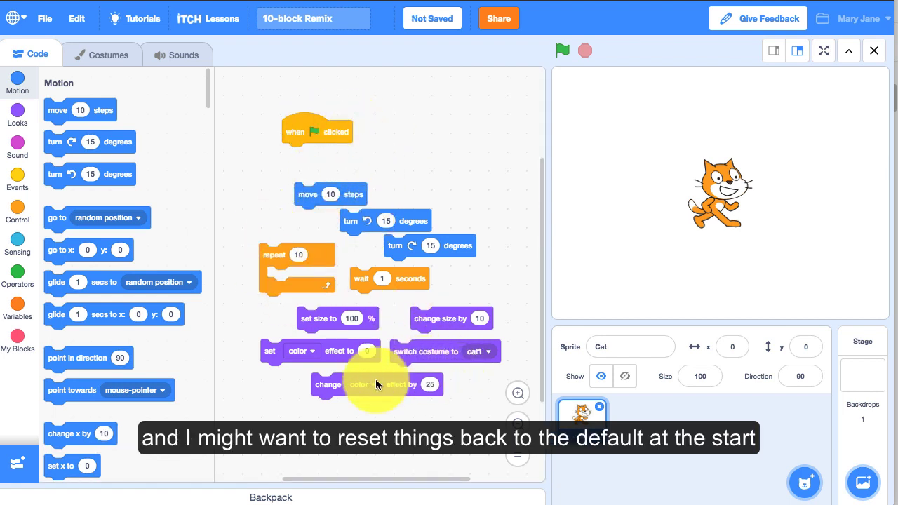
# Add size and colour resets, then a repeat 10 loop with cat2 costume, move 10, and grow blocks
pyautogui.moveTo(337, 318); pyautogui.dragTo(319, 201)
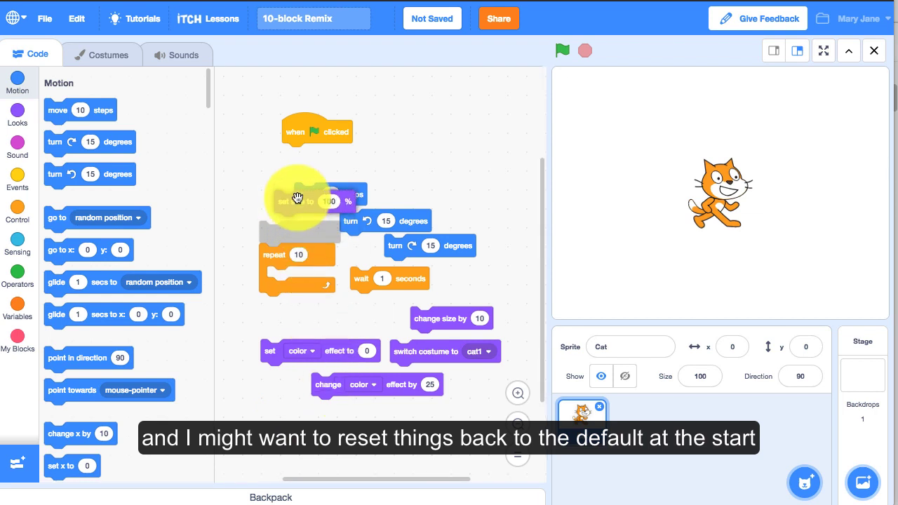
pyautogui.moveTo(298, 201); pyautogui.dragTo(323, 154)
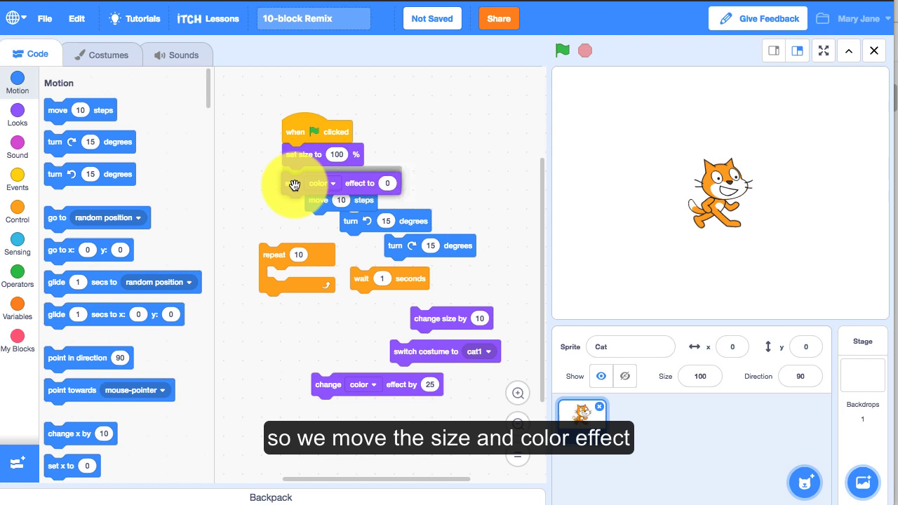
pyautogui.moveTo(296, 254); pyautogui.dragTo(319, 200)
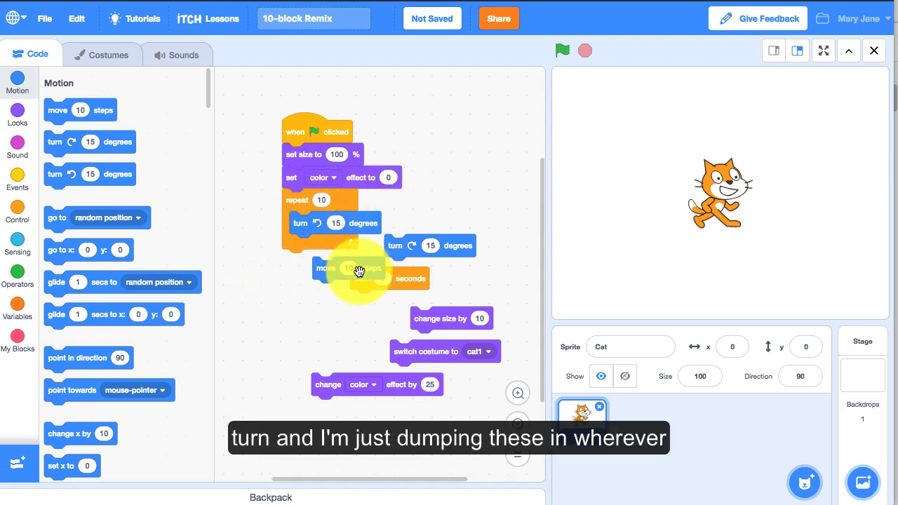
pyautogui.moveTo(358, 268); pyautogui.dragTo(309, 267)
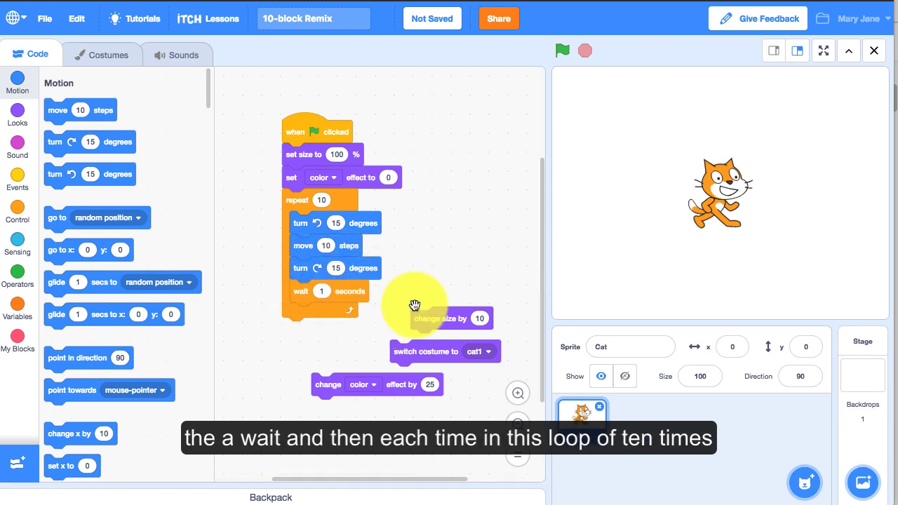
pyautogui.moveTo(442, 318); pyautogui.dragTo(329, 313)
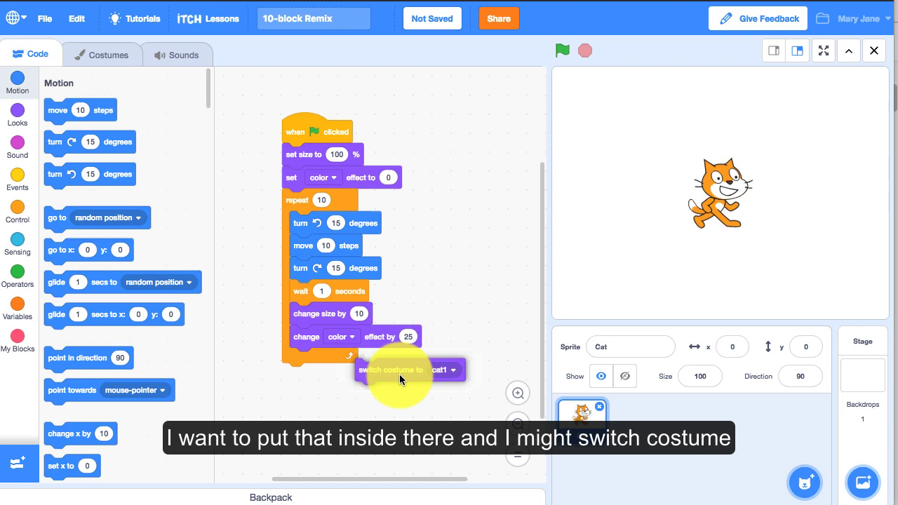
pyautogui.moveTo(392, 370); pyautogui.dragTo(323, 198)
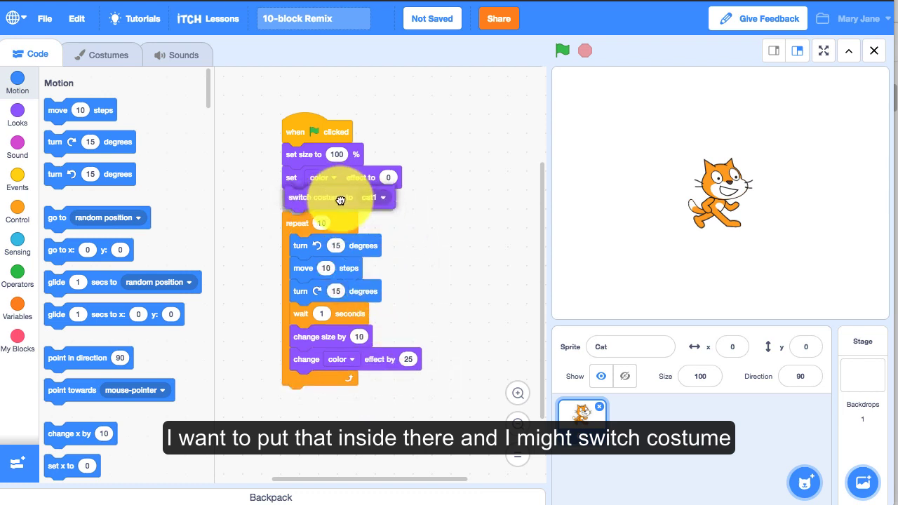
pyautogui.moveTo(340, 197); pyautogui.dragTo(346, 233)
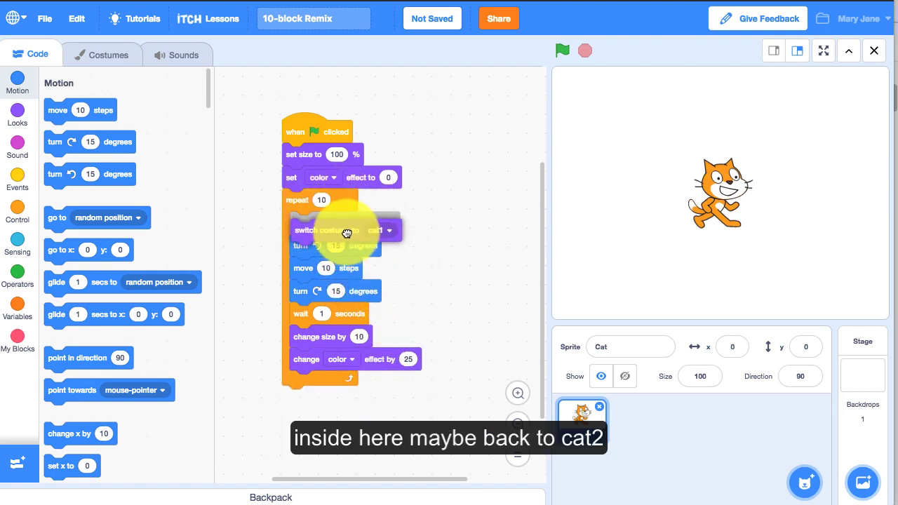
pyautogui.click(376, 223)
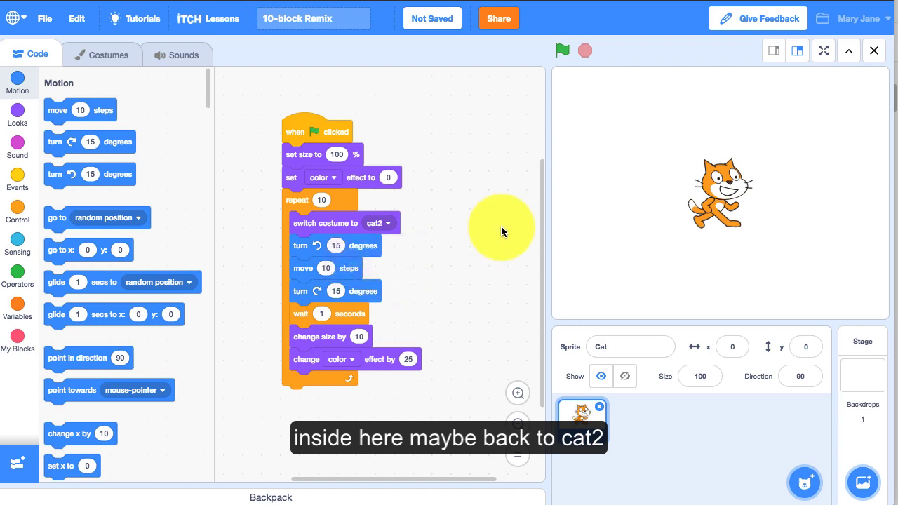
# Run the script repeatedly with the green flag to check the cat tipping
pyautogui.click(562, 50)
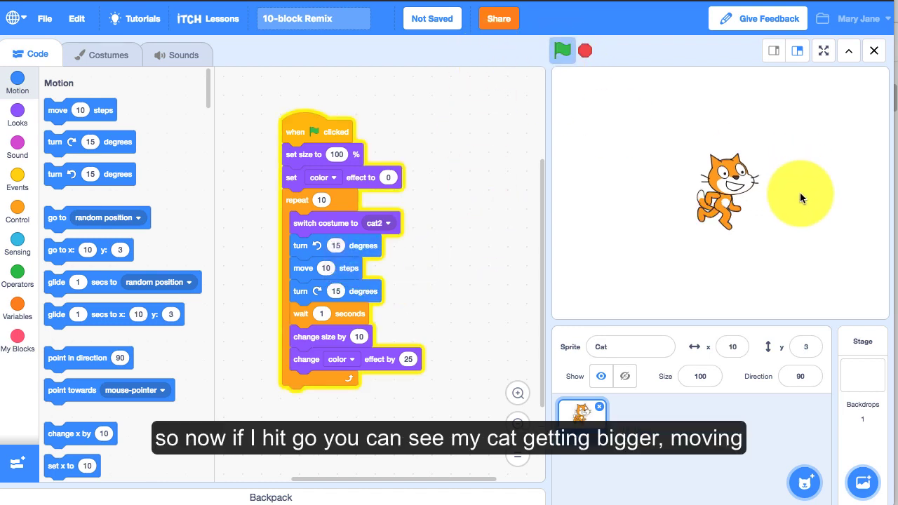
pyautogui.click(562, 50)
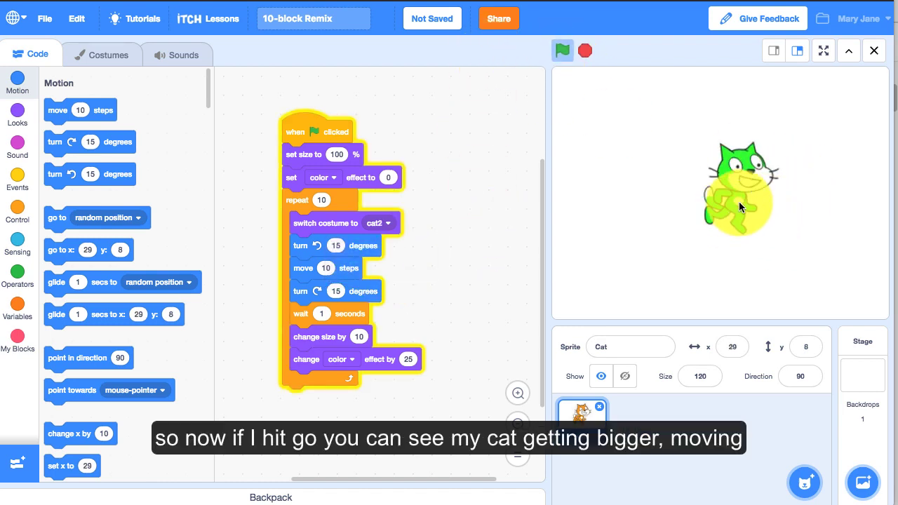
pyautogui.click(561, 49)
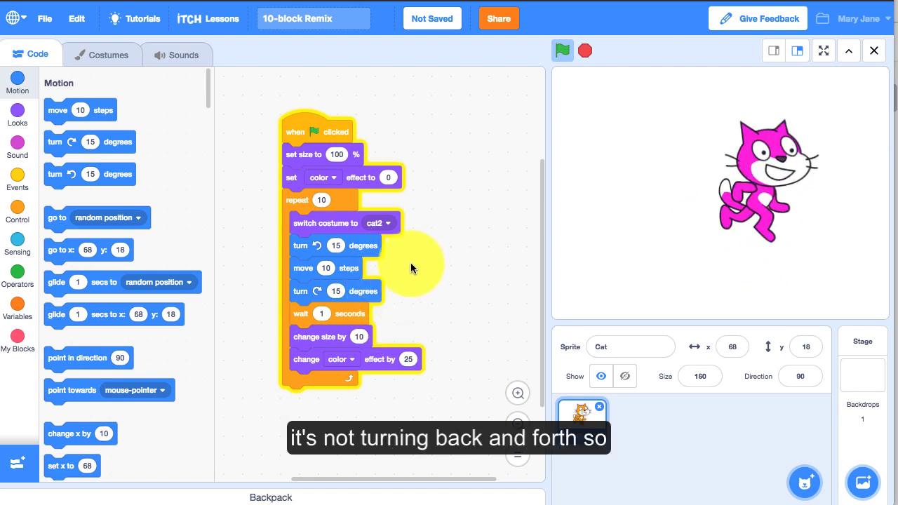
pyautogui.click(16, 210)
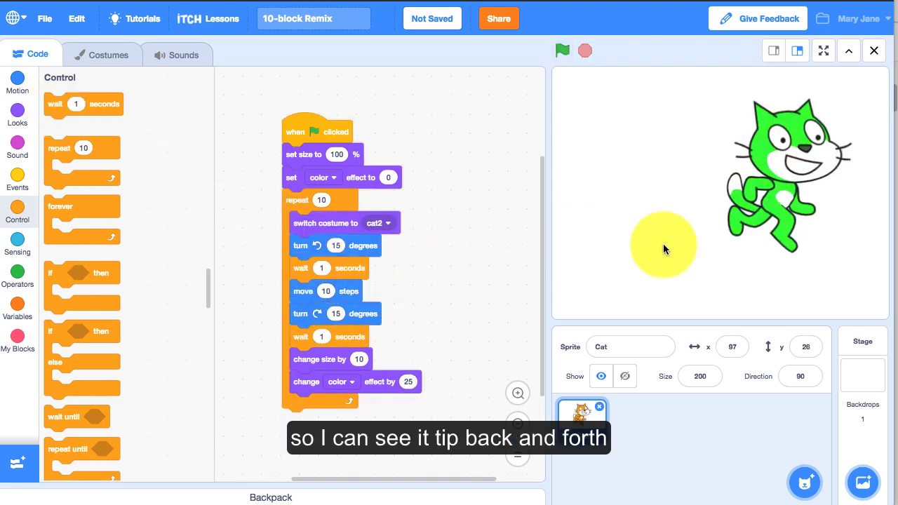
pyautogui.click(562, 50)
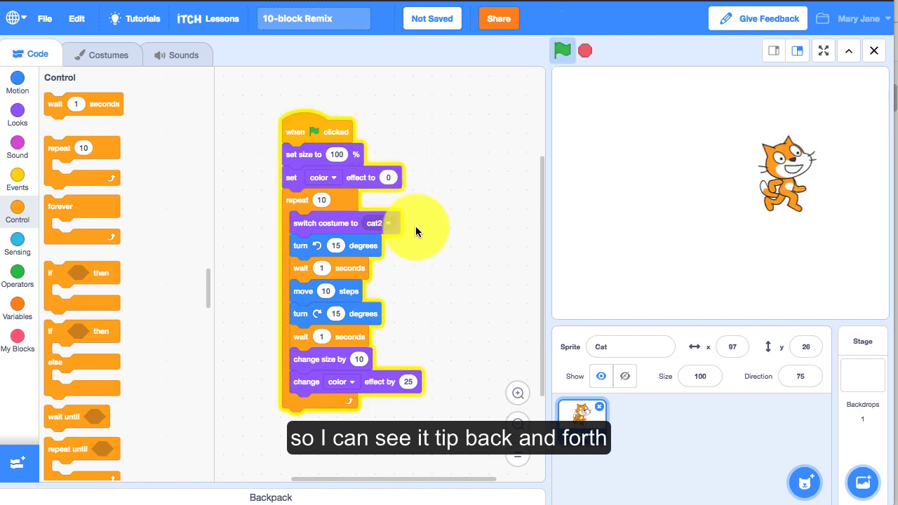
pyautogui.click(562, 49)
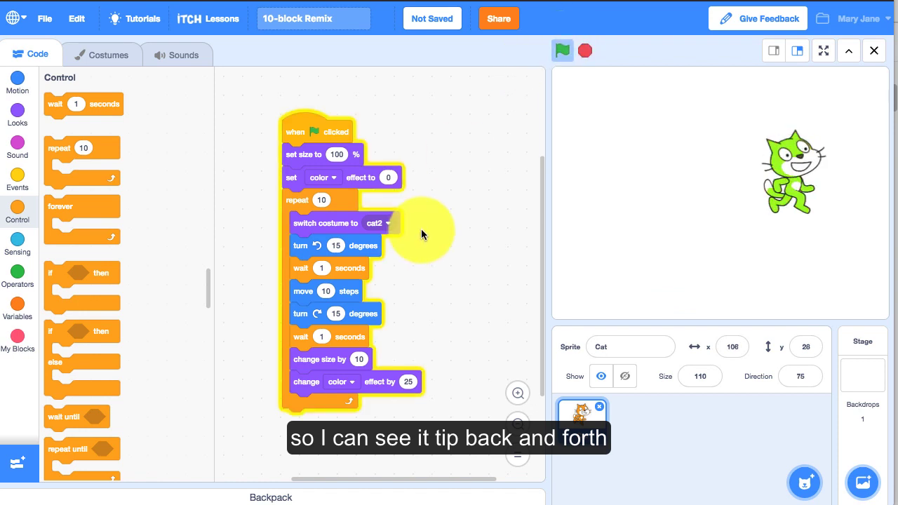
pyautogui.click(562, 50)
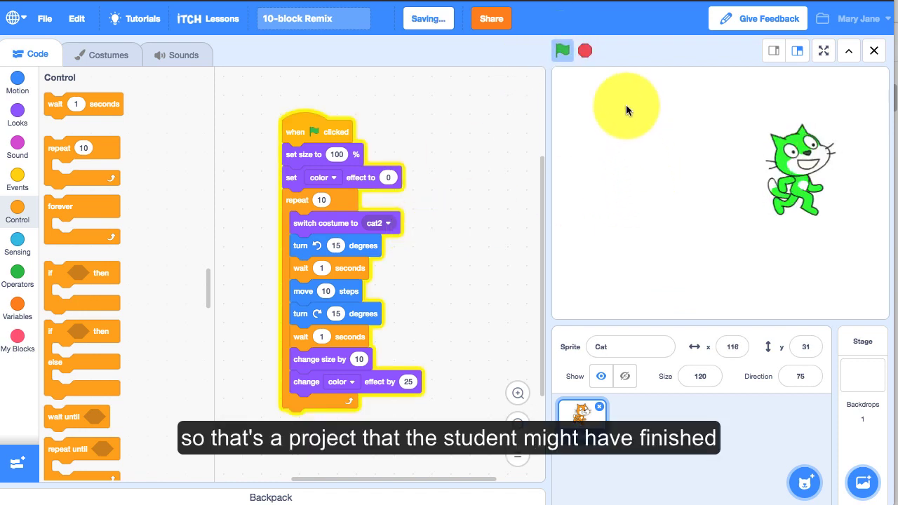
# Rename the project 'tippy cat' and submit it to the 10-Block course
pyautogui.click(567, 50)
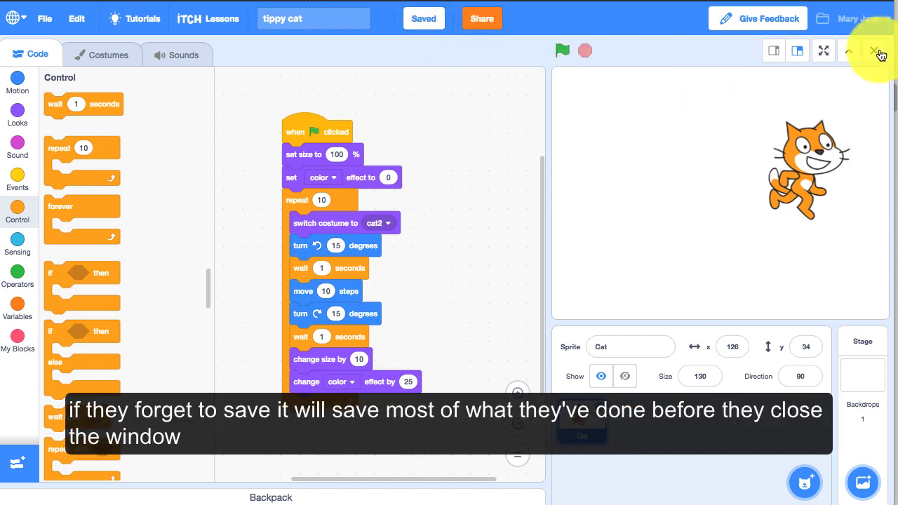
pyautogui.click(874, 50)
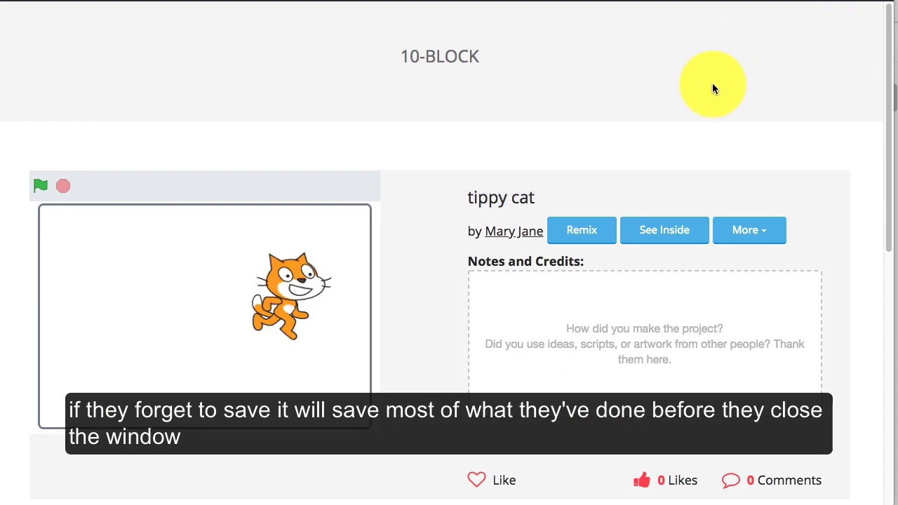
pyautogui.moveTo(713, 173)
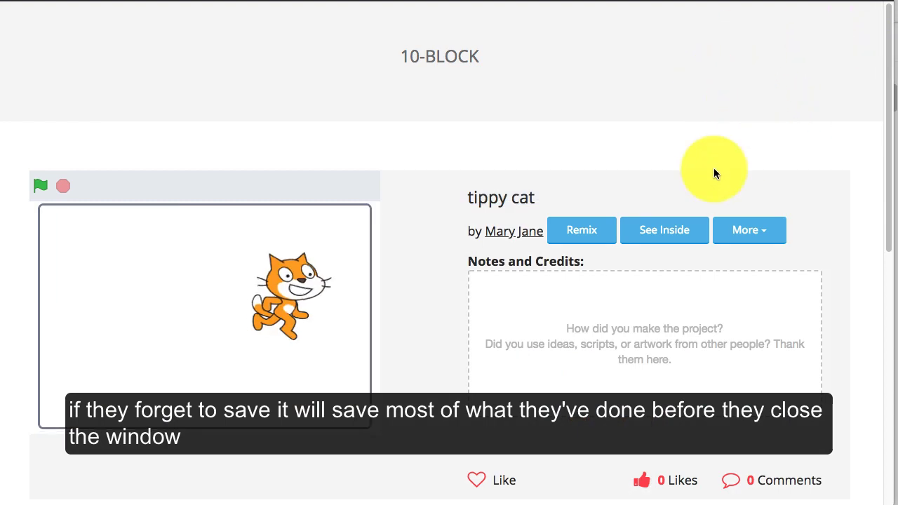
pyautogui.click(749, 230)
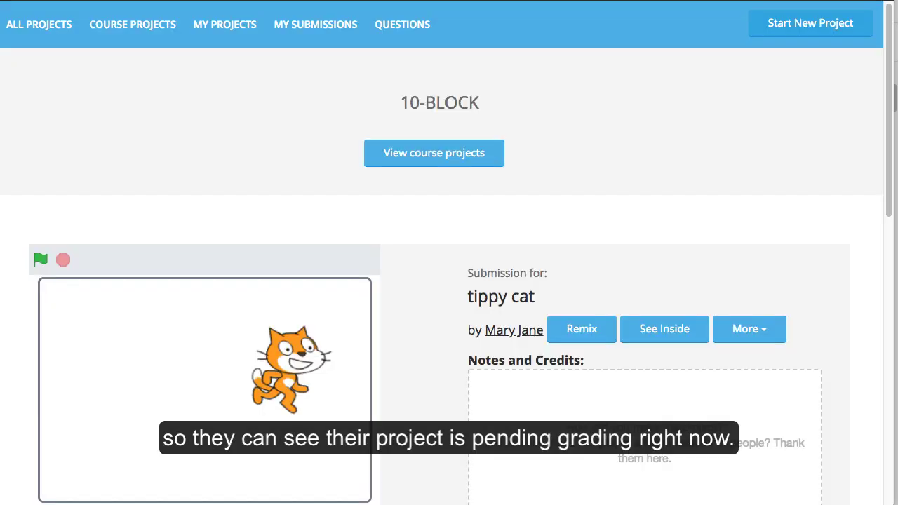
pyautogui.scroll(-3)
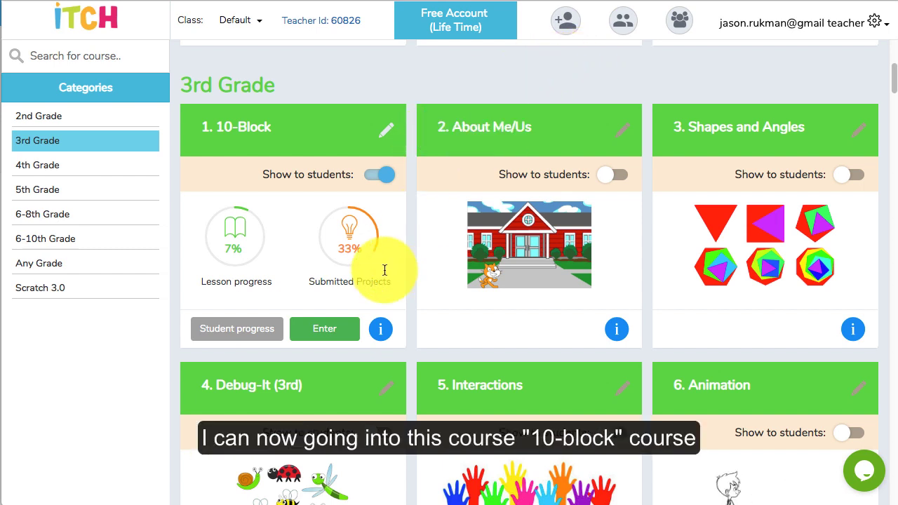
# Enter the 10-Block course and view its Teacher's Page planning and learning experience documents
pyautogui.click(325, 328)
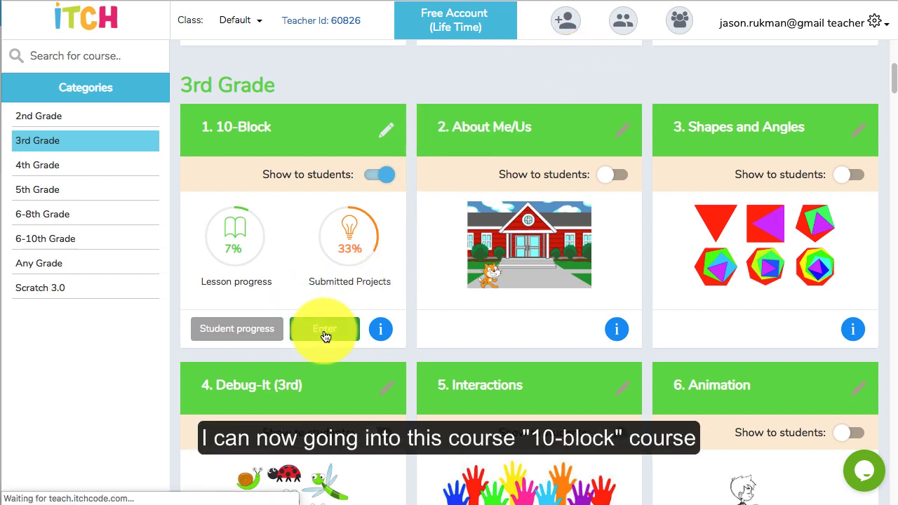
pyautogui.click(324, 328)
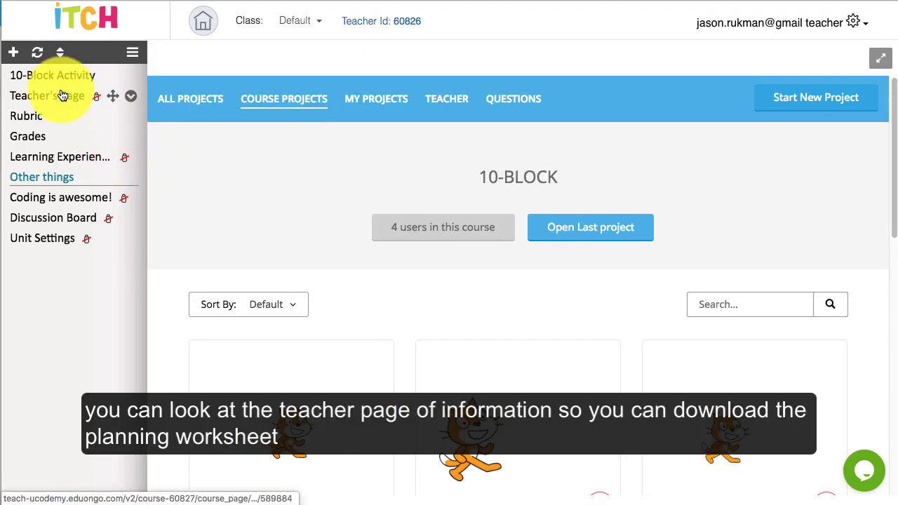
pyautogui.click(47, 95)
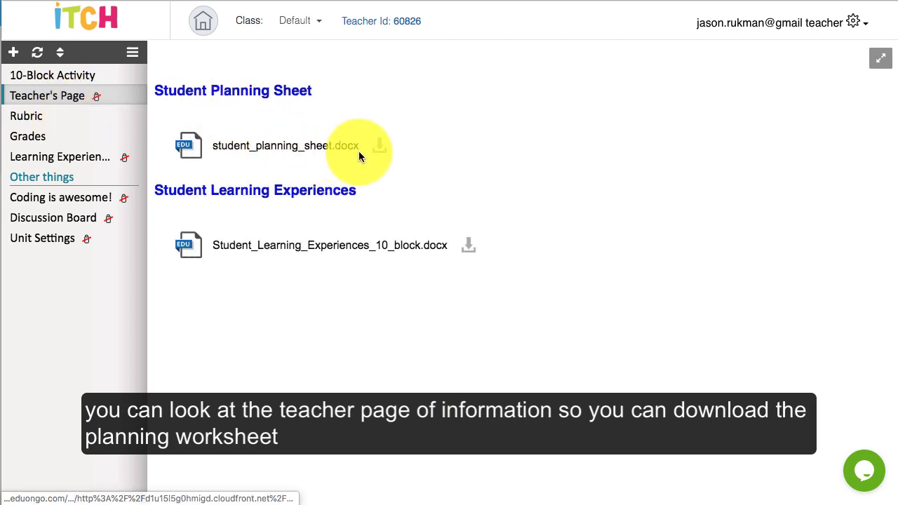
pyautogui.moveTo(395, 153)
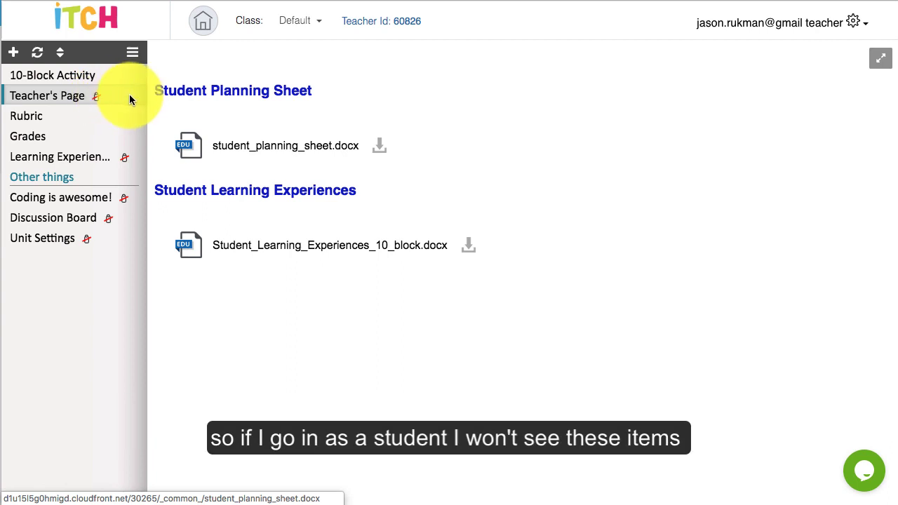
pyautogui.moveTo(102, 105)
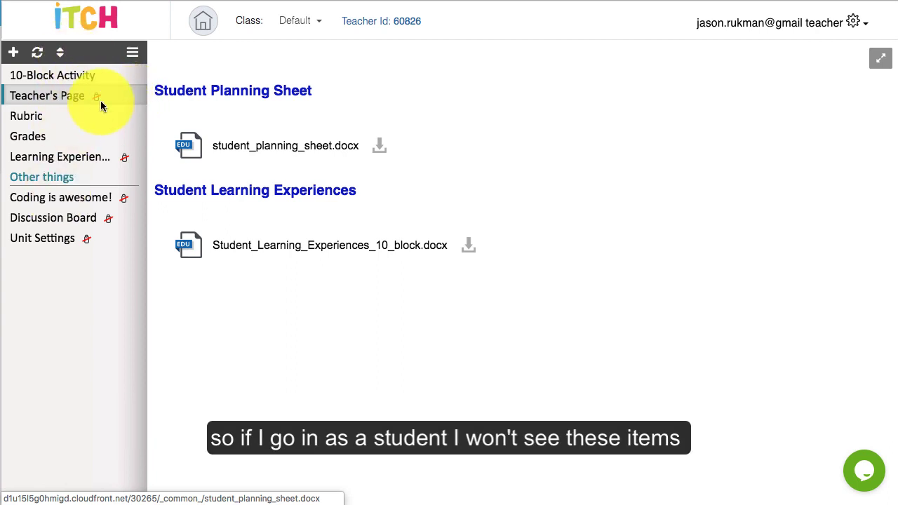
pyautogui.moveTo(130, 165)
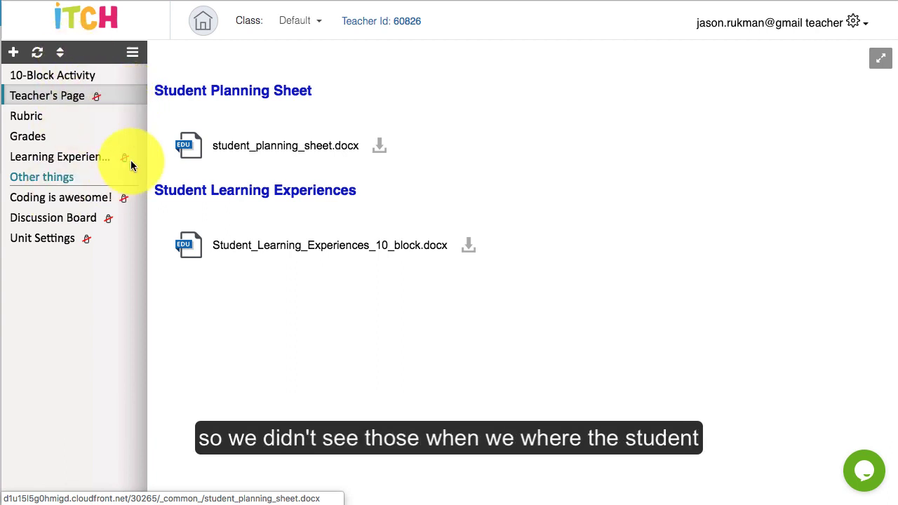
pyautogui.moveTo(63, 98)
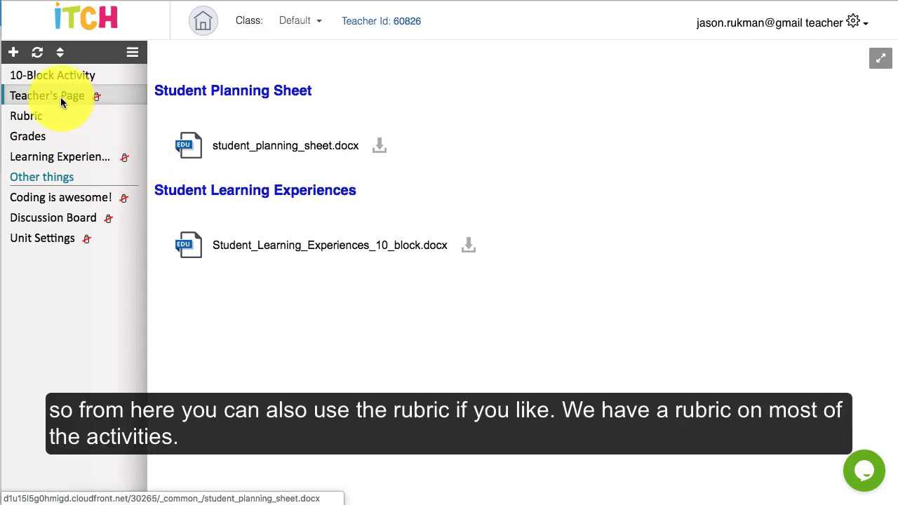
pyautogui.click(26, 116)
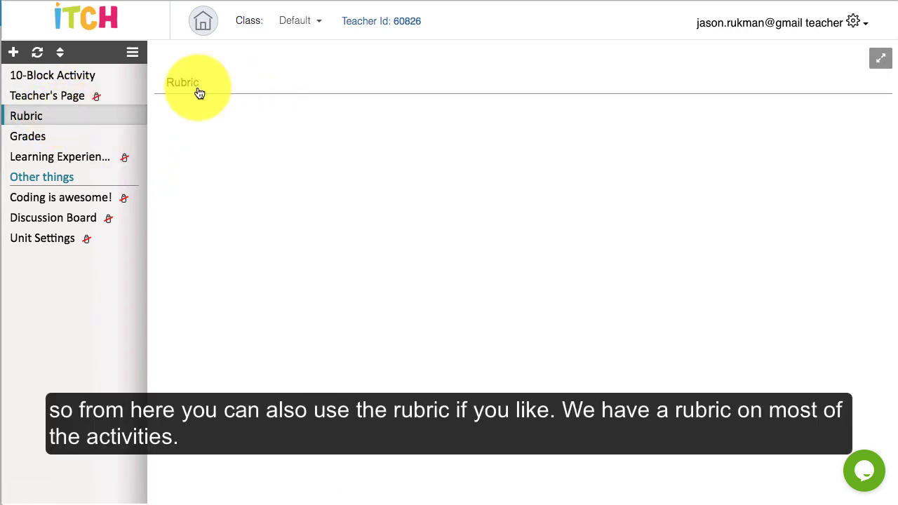
# Expand and scroll through the 10-Block rubric, then return to the 10-Block Activity projects
pyautogui.click(183, 82)
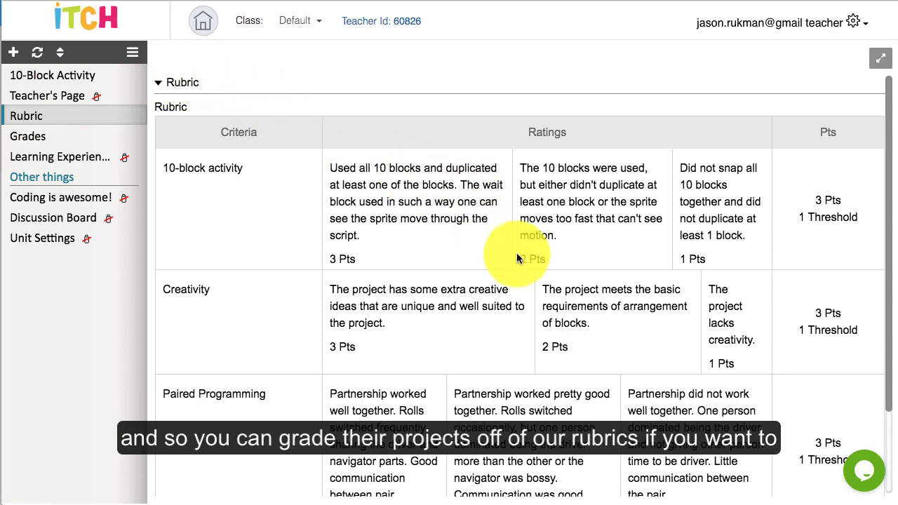
pyautogui.scroll(-3)
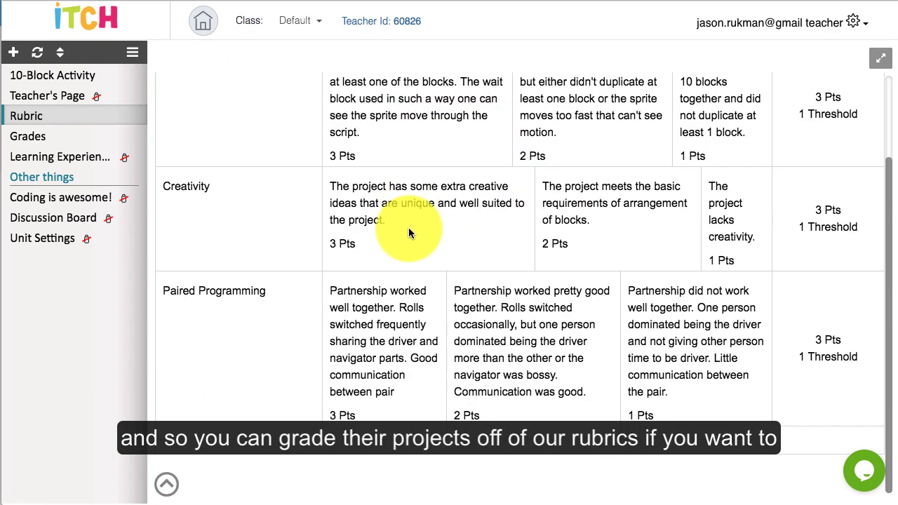
pyautogui.click(52, 75)
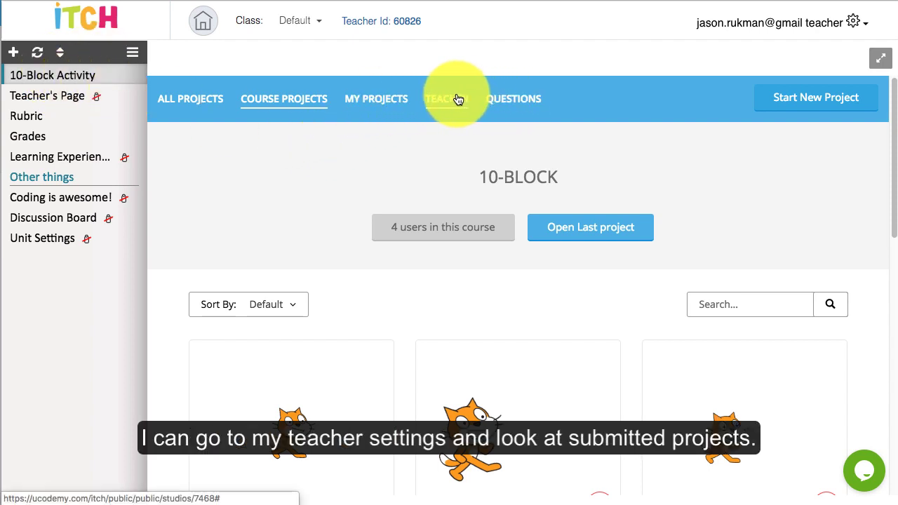
pyautogui.click(445, 98)
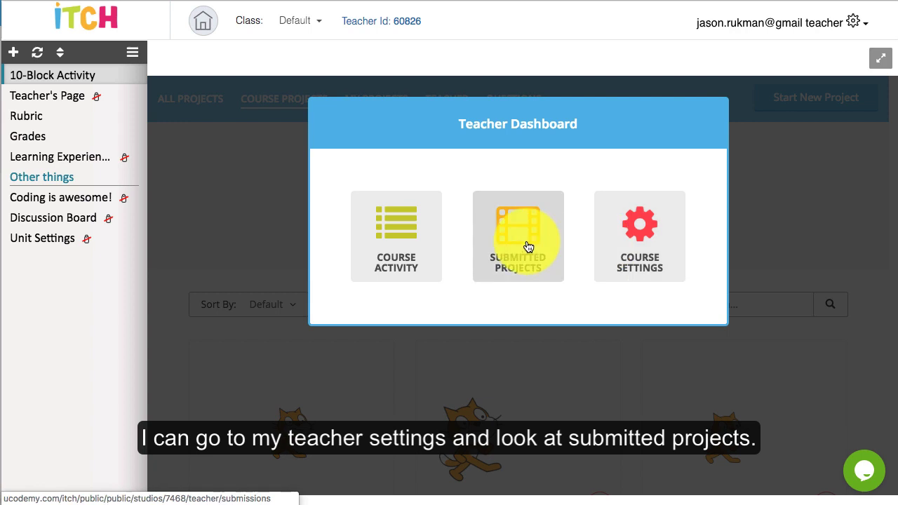
pyautogui.click(518, 235)
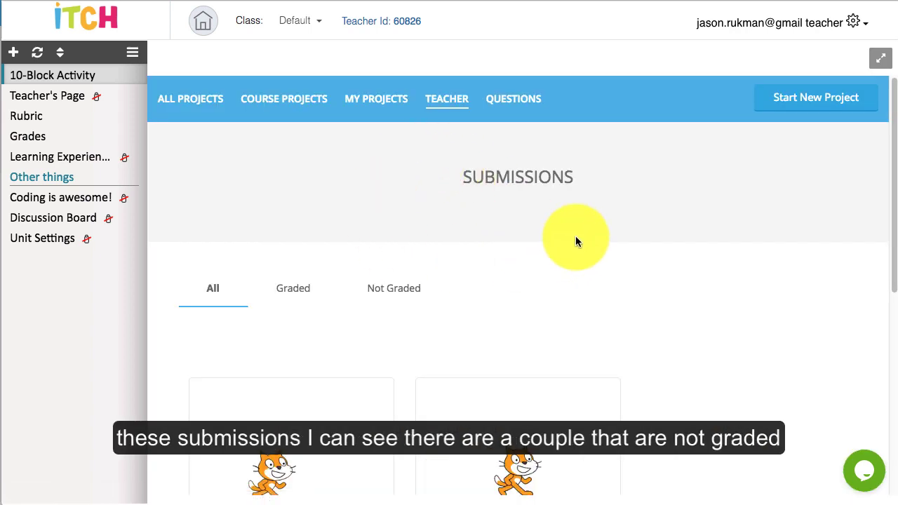
pyautogui.scroll(-3)
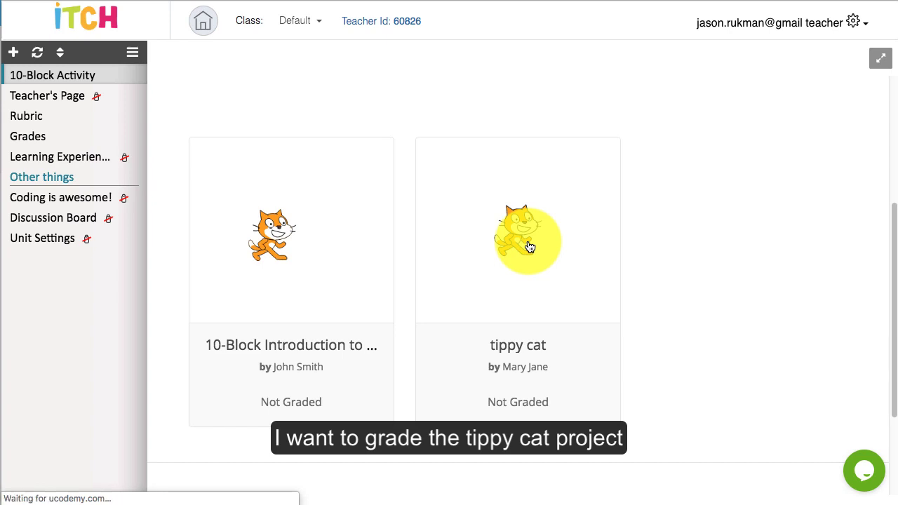
pyautogui.click(517, 239)
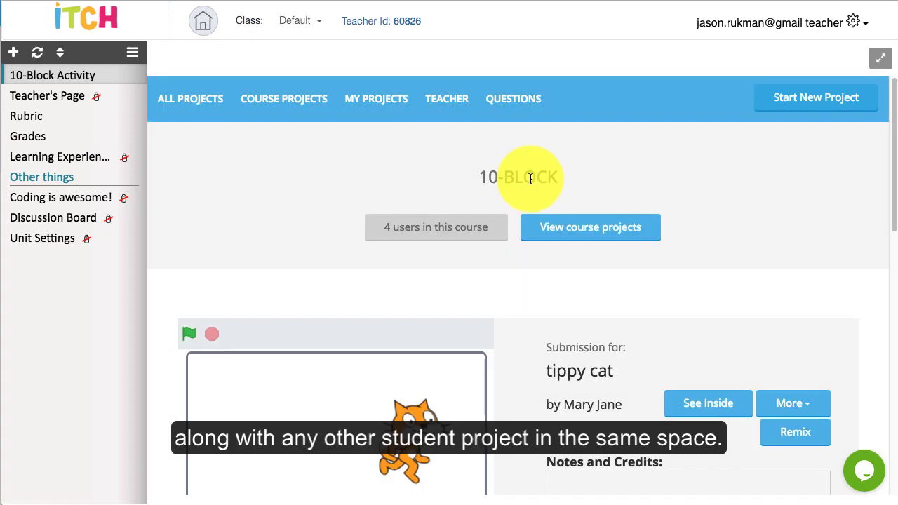
pyautogui.scroll(-3)
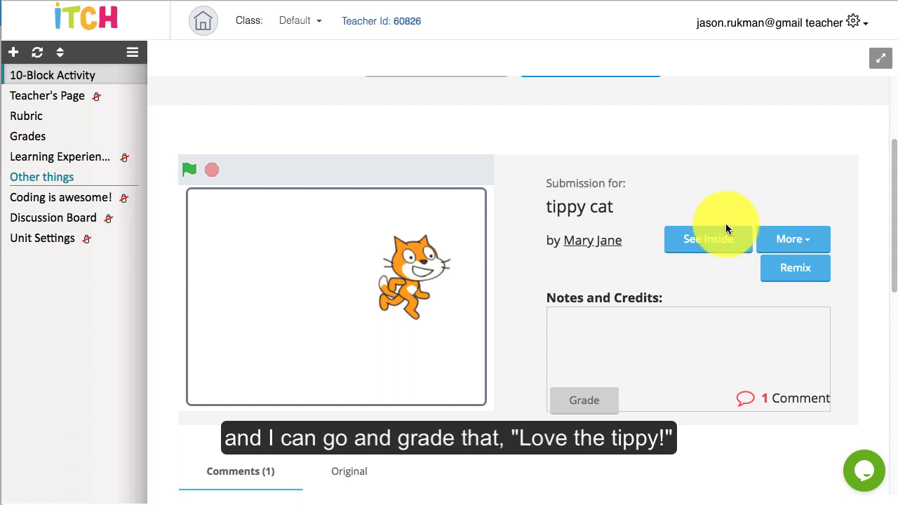
pyautogui.moveTo(592, 393)
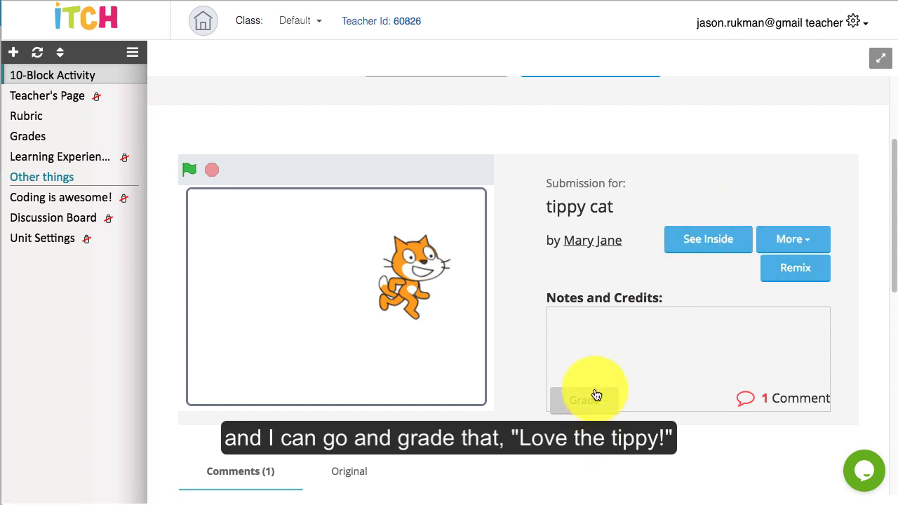
pyautogui.click(584, 399)
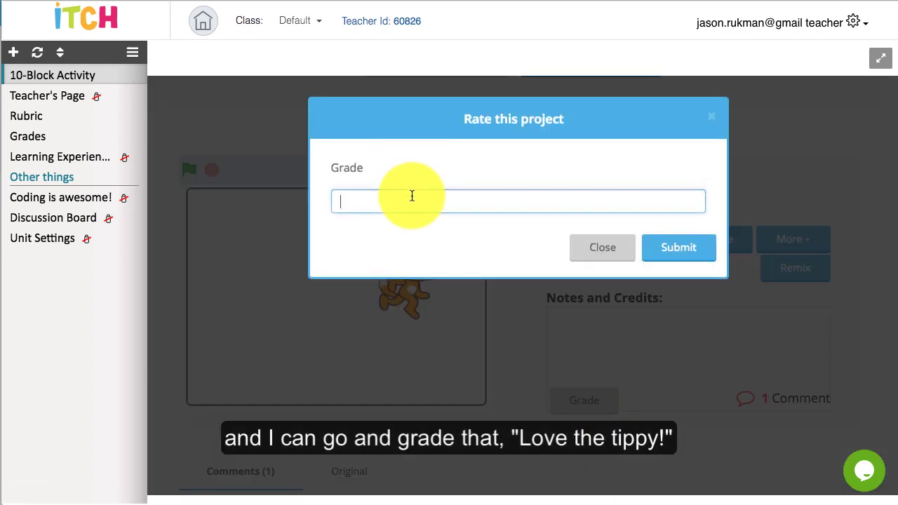
pyautogui.write('Love the')
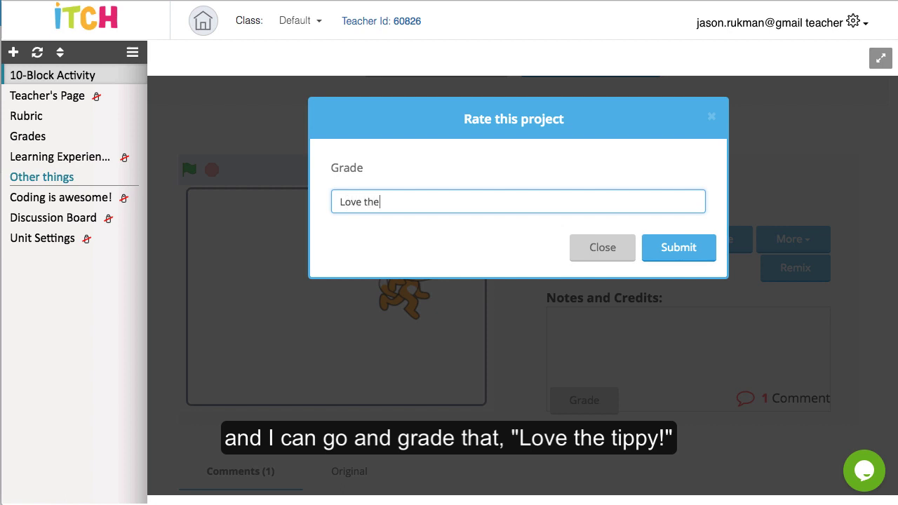
pyautogui.write('tippy!')
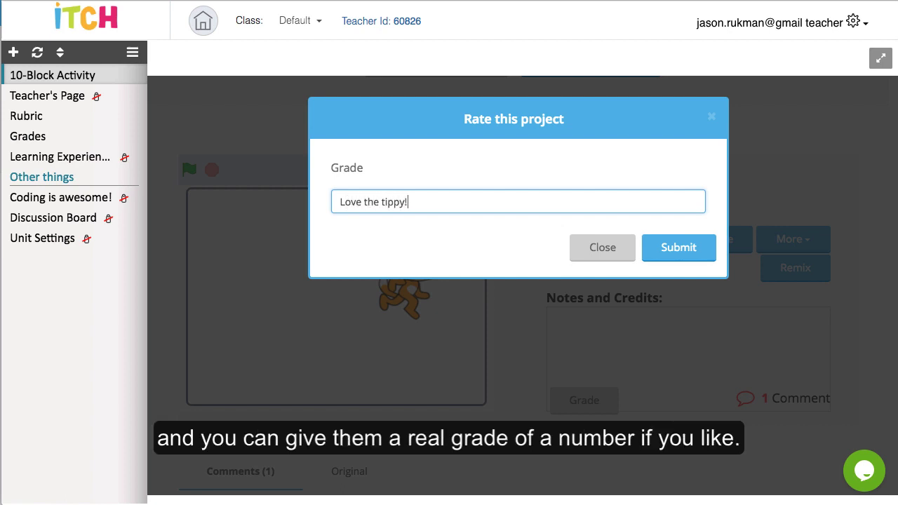
pyautogui.click(677, 247)
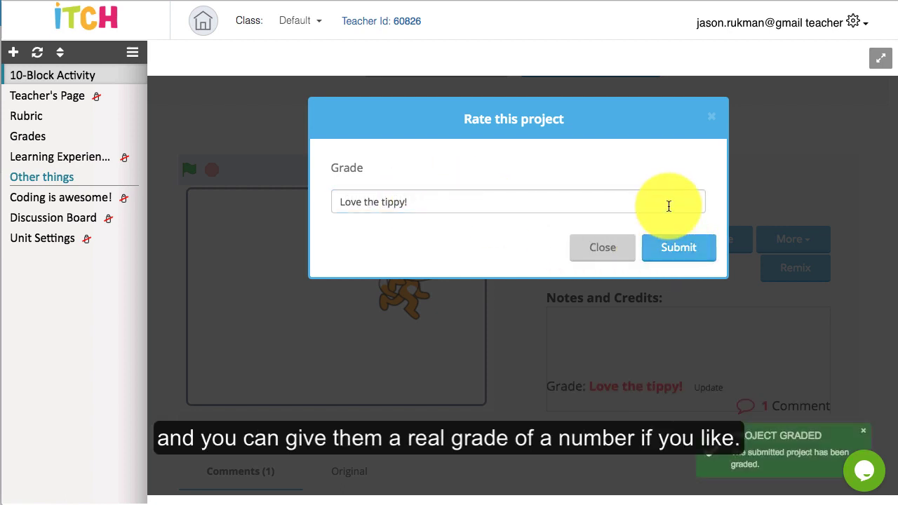
pyautogui.moveTo(552, 157)
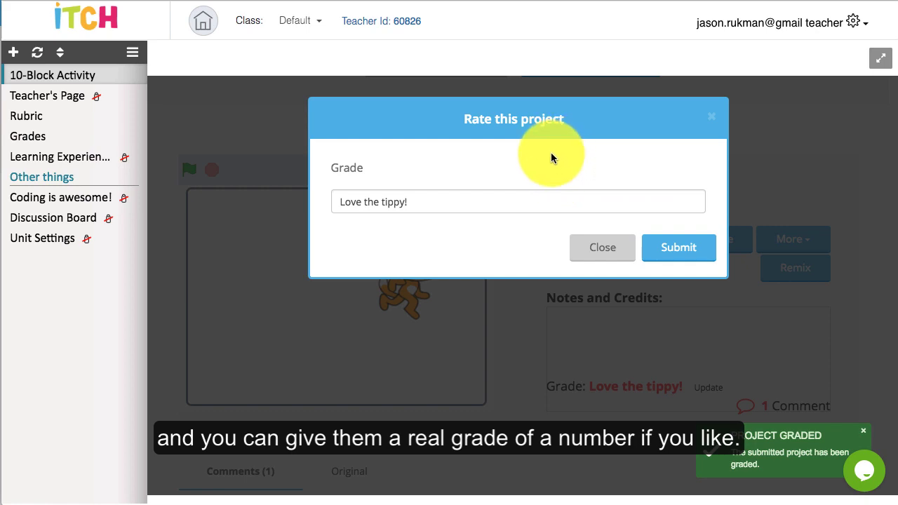
pyautogui.click(602, 248)
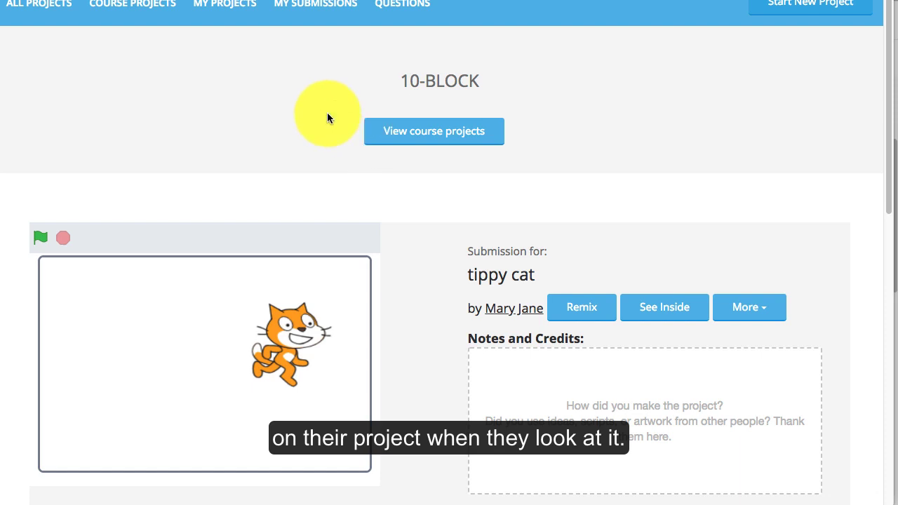
# Scroll the tippy cat submission page to check the 'Love the tippy!' grade and 2 comments
pyautogui.scroll(-3)
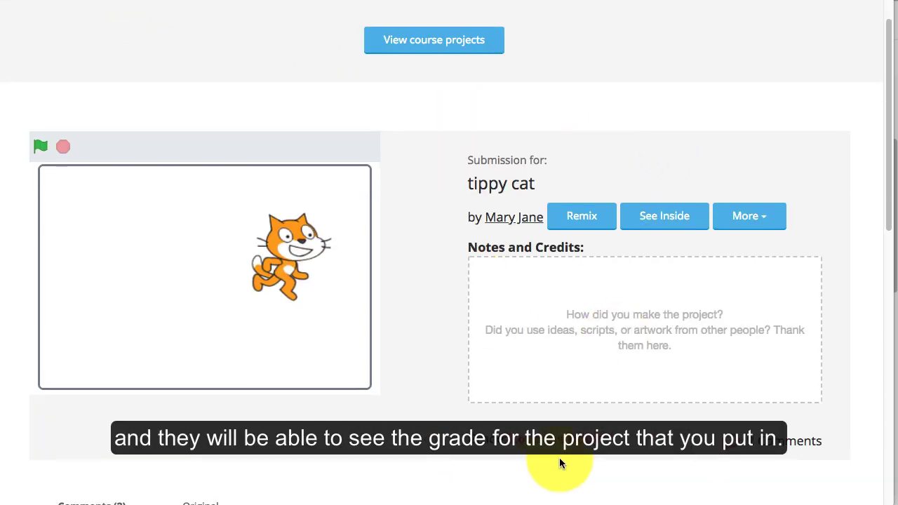
pyautogui.moveTo(622, 331)
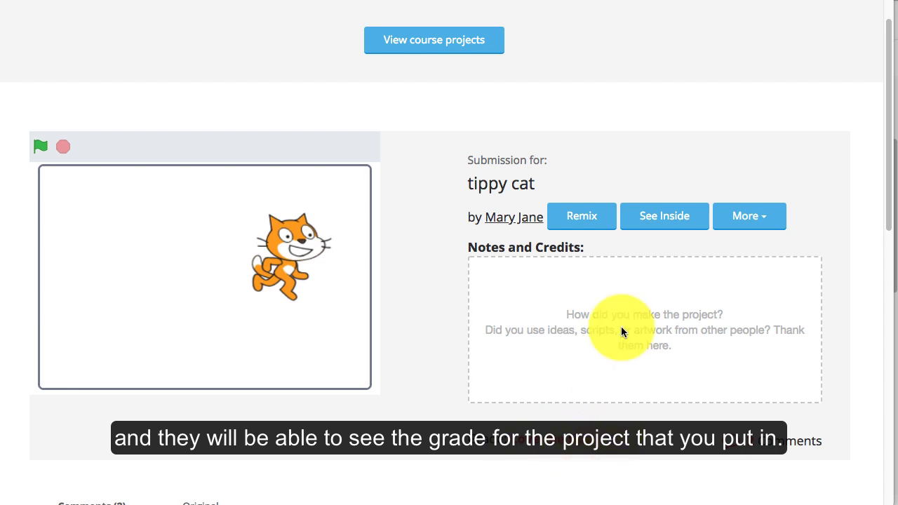
pyautogui.scroll(-3)
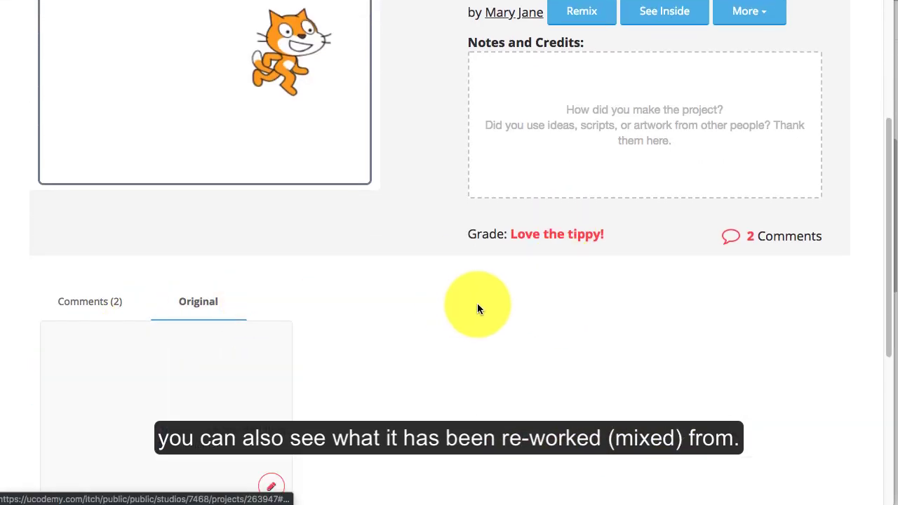
pyautogui.scroll(-3)
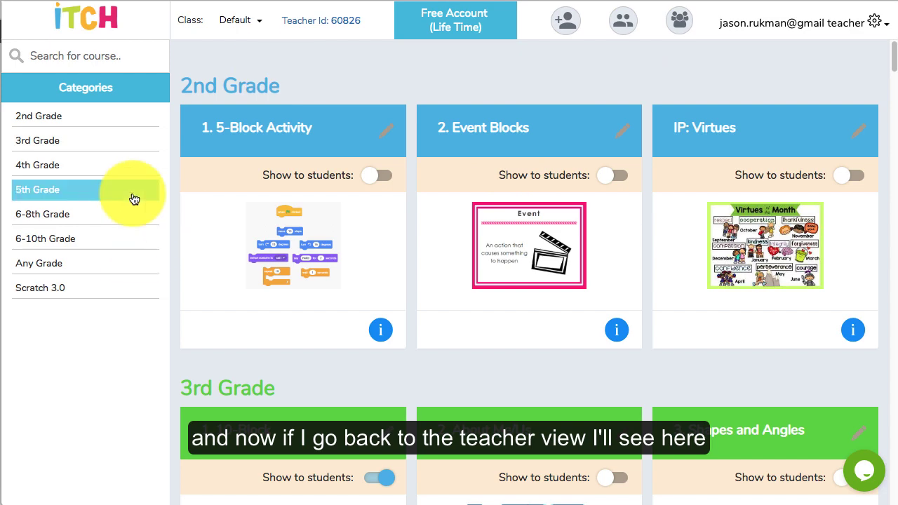
pyautogui.scroll(-3)
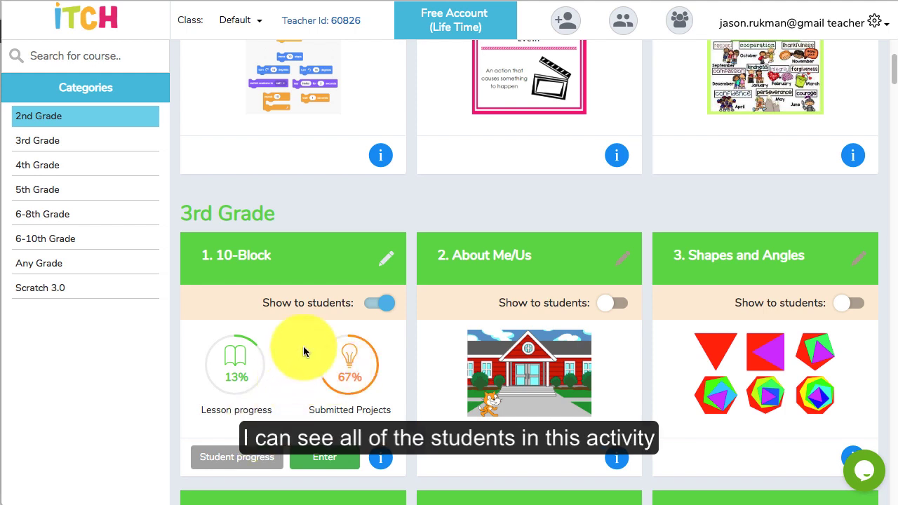
pyautogui.moveTo(344, 340)
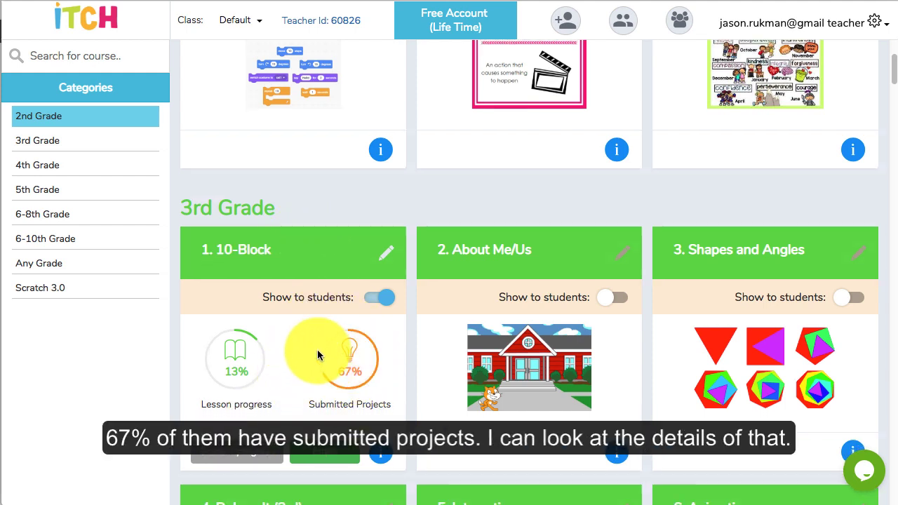
pyautogui.click(237, 403)
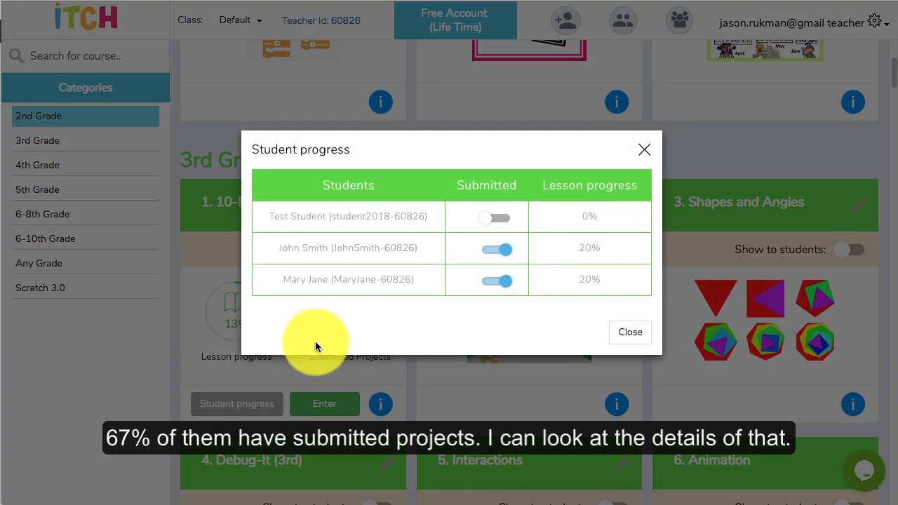
pyautogui.moveTo(586, 274)
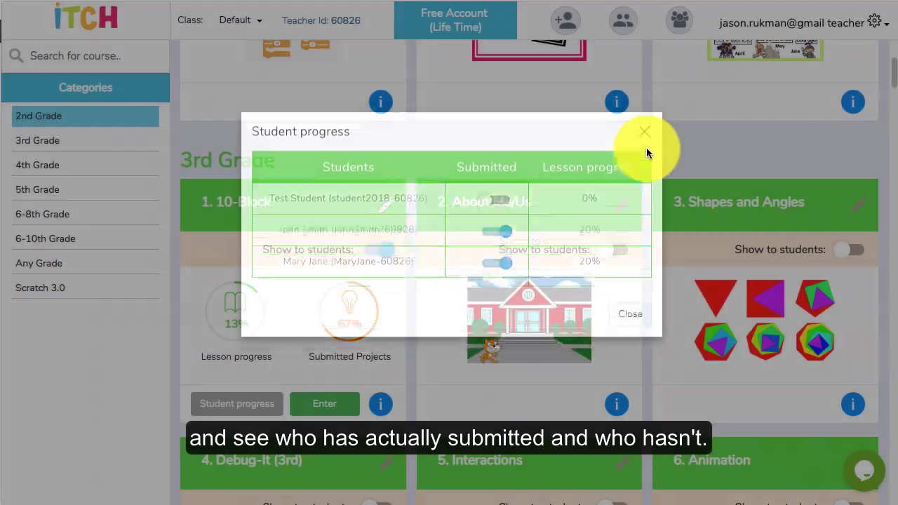
pyautogui.click(644, 131)
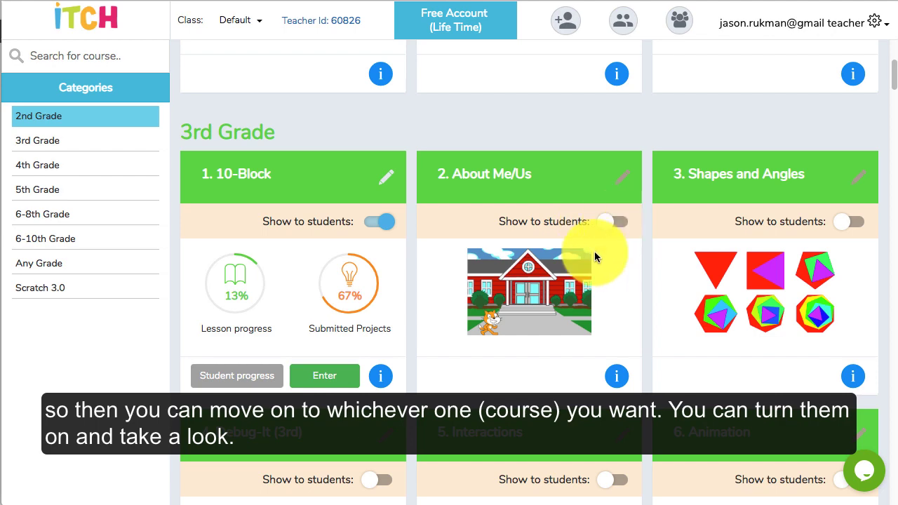
# Show the 6-10th Grade category, including Games for Change and Maze Game with TROBO
pyautogui.scroll(-3)
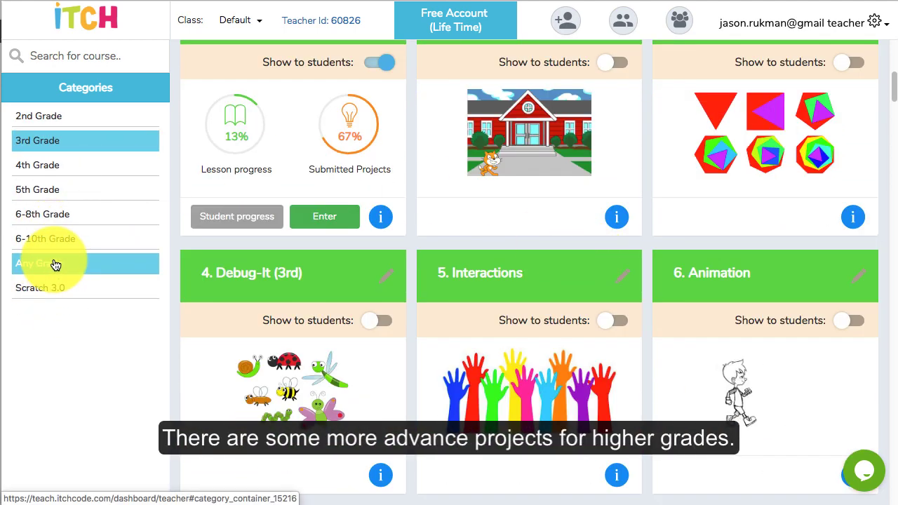
pyautogui.click(45, 239)
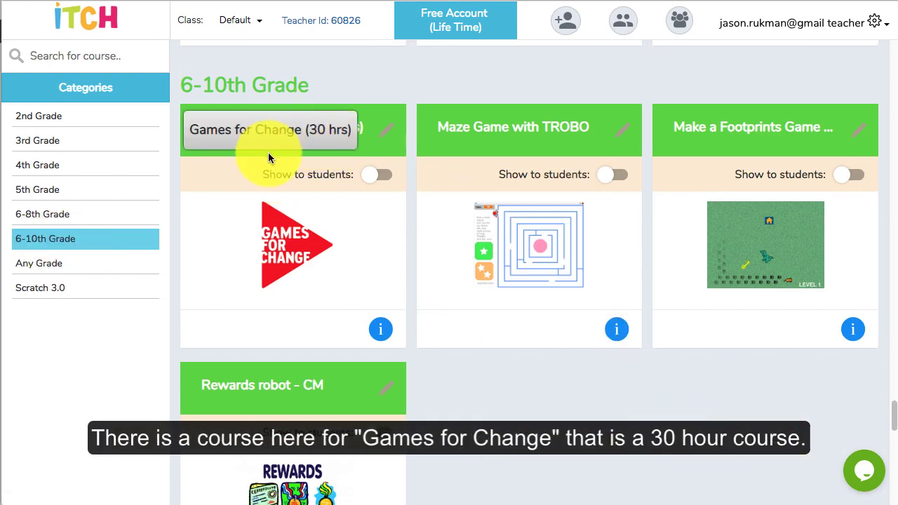
pyautogui.moveTo(391, 226)
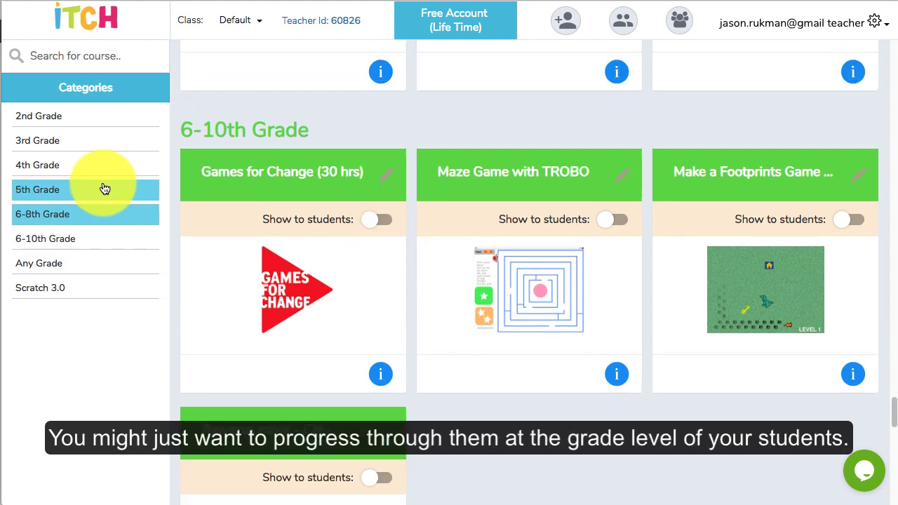
pyautogui.moveTo(616, 105)
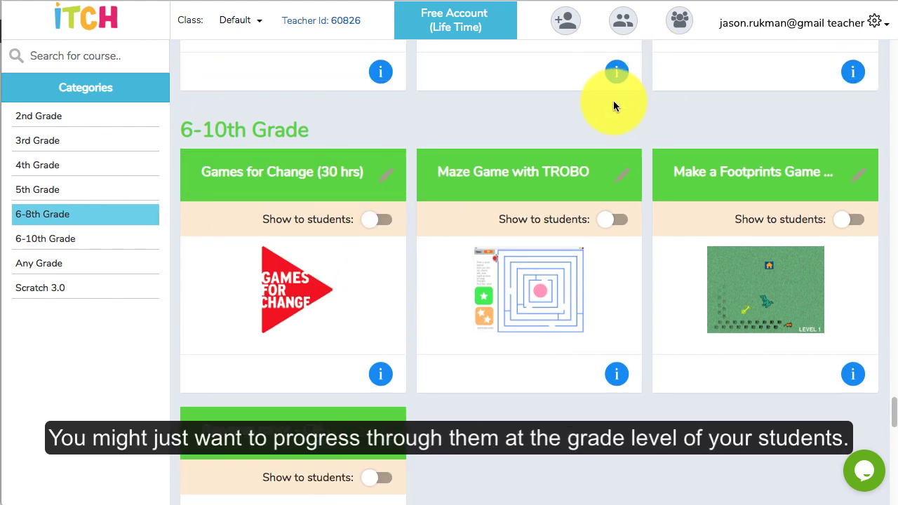